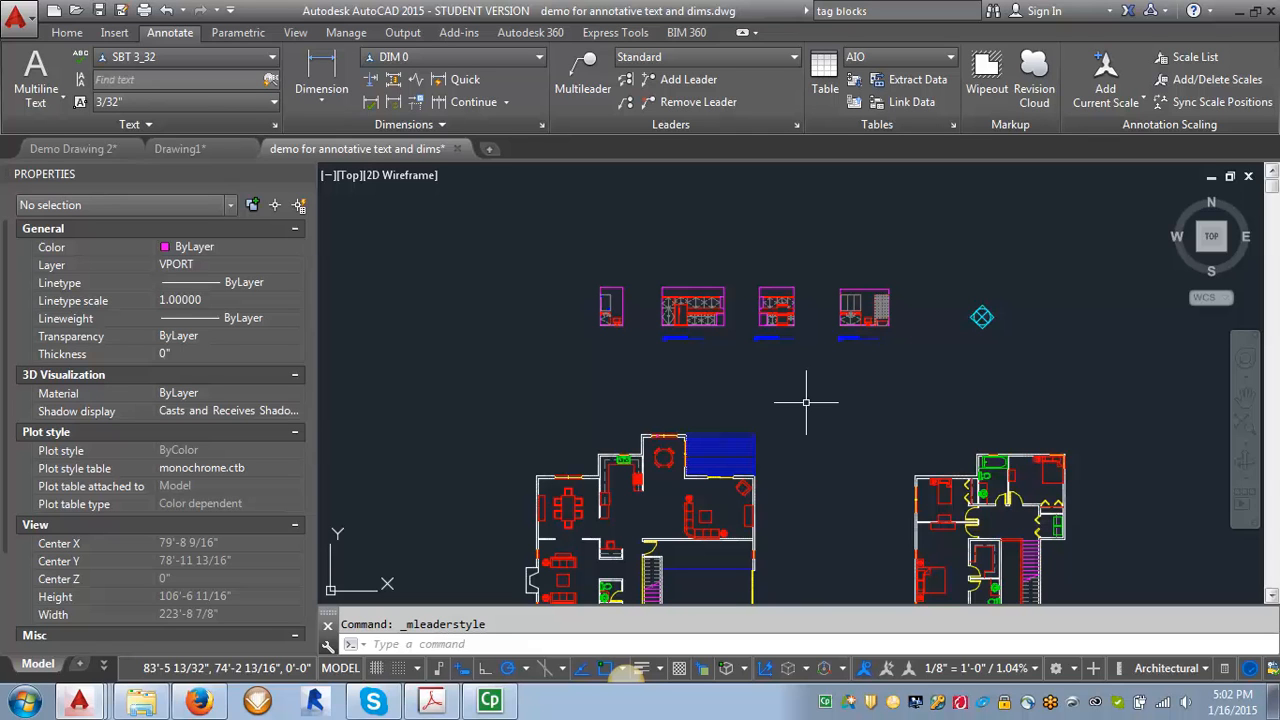
{"action": "mouse_move", "coordinate": [465, 458]}
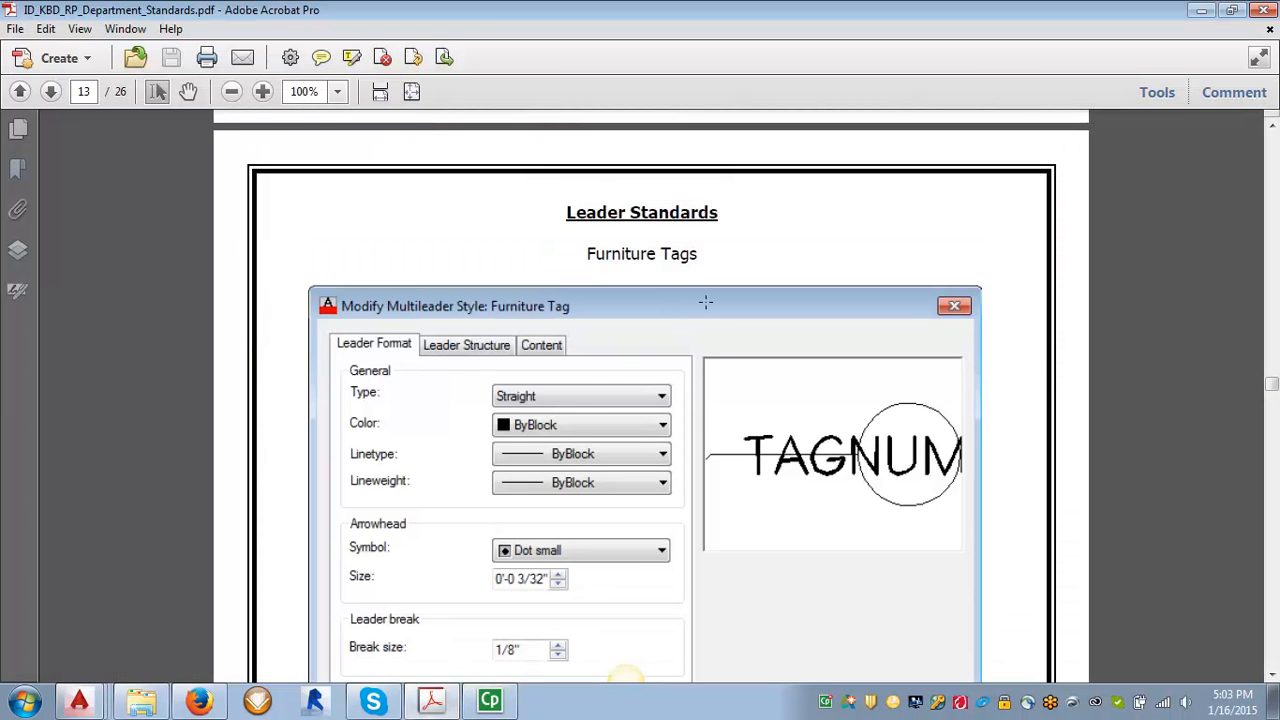
{"action": "mouse_move", "coordinate": [245, 697]}
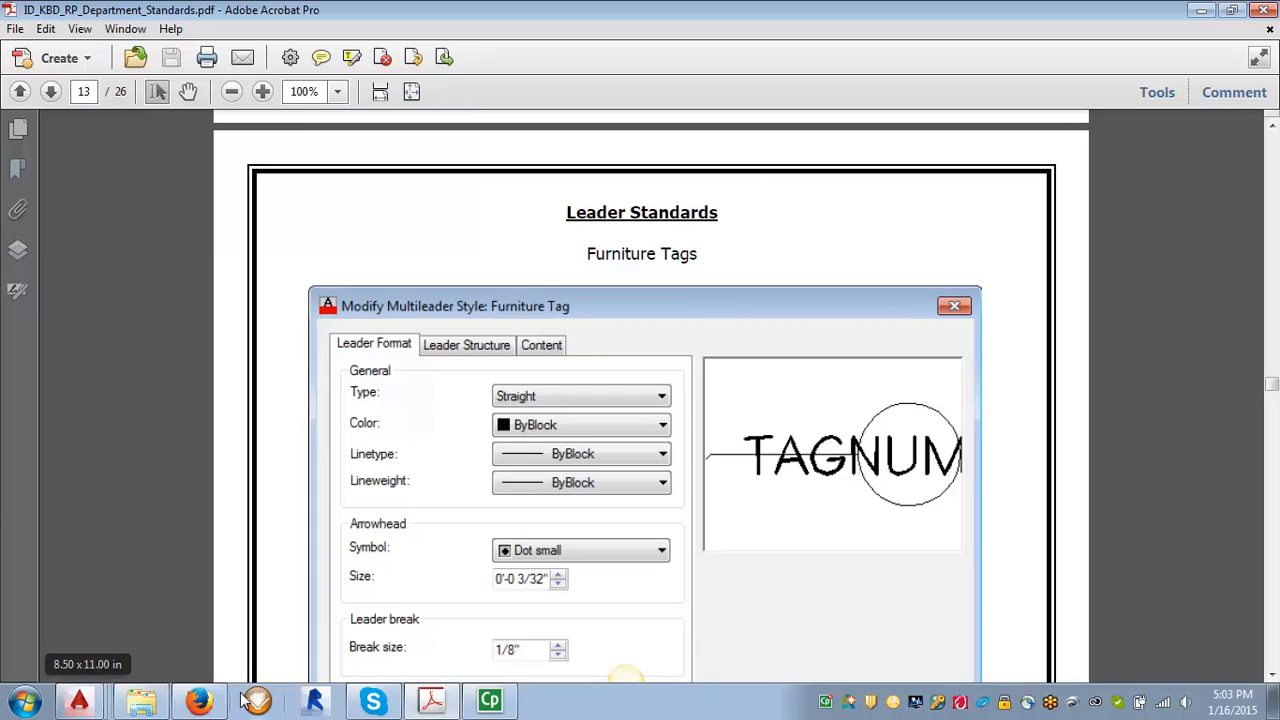
Return to the AutoCAD floor plan after reviewing the Furniture Tag leader standards page.
{"action": "left_click", "coordinate": [78, 700]}
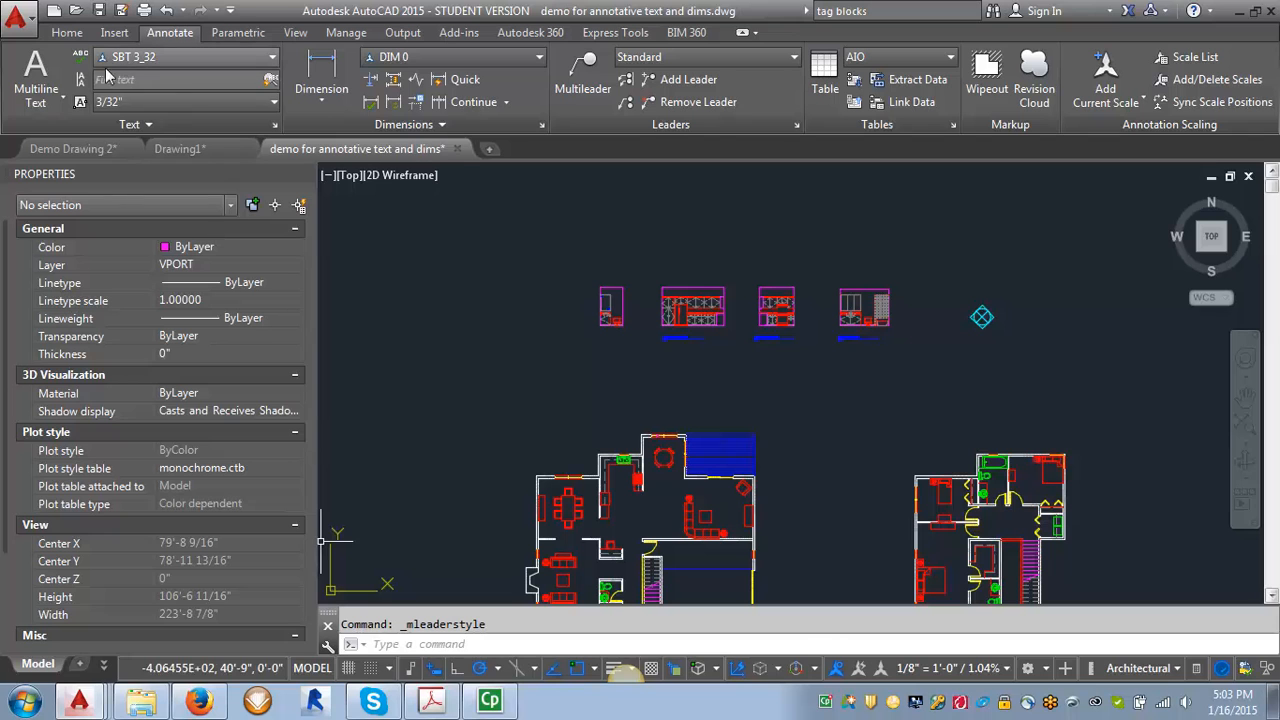
{"action": "mouse_move", "coordinate": [155, 57]}
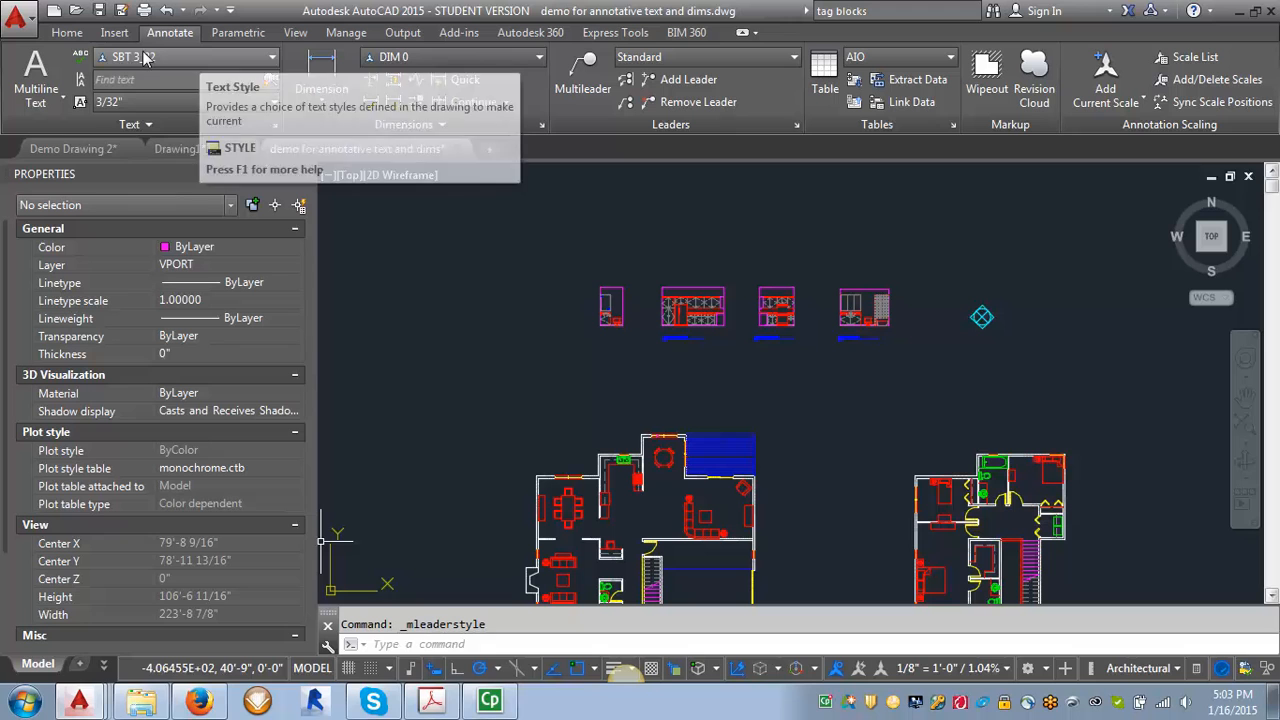
{"action": "mouse_move", "coordinate": [140, 60]}
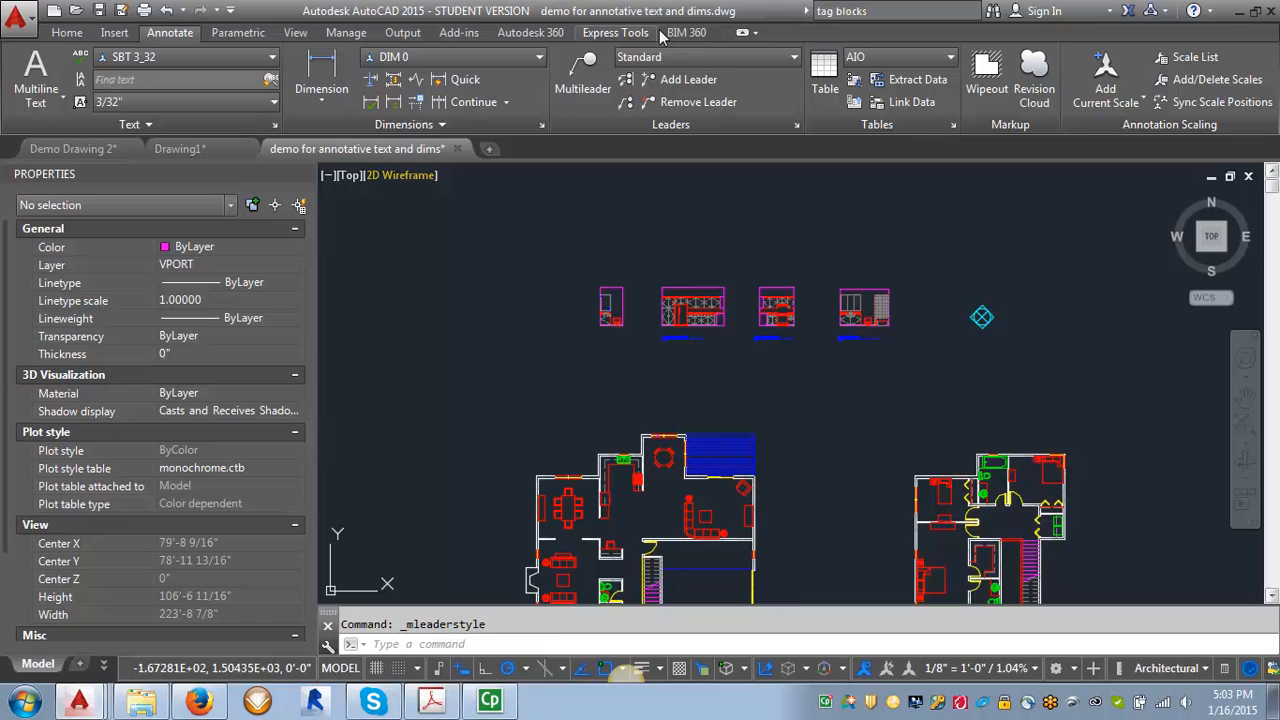
{"action": "mouse_move", "coordinate": [797, 128]}
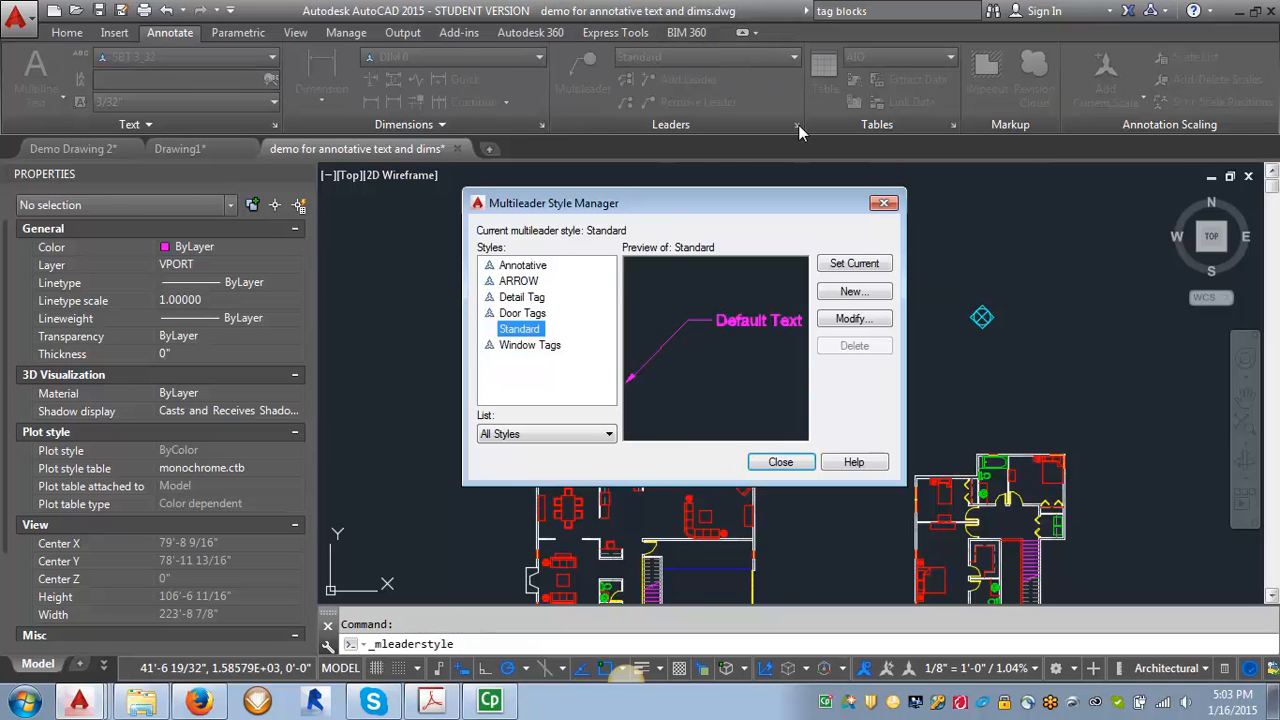
Create a multileader style named 'Notes' from Annotative and continue to its settings.
{"action": "left_click", "coordinate": [522, 265]}
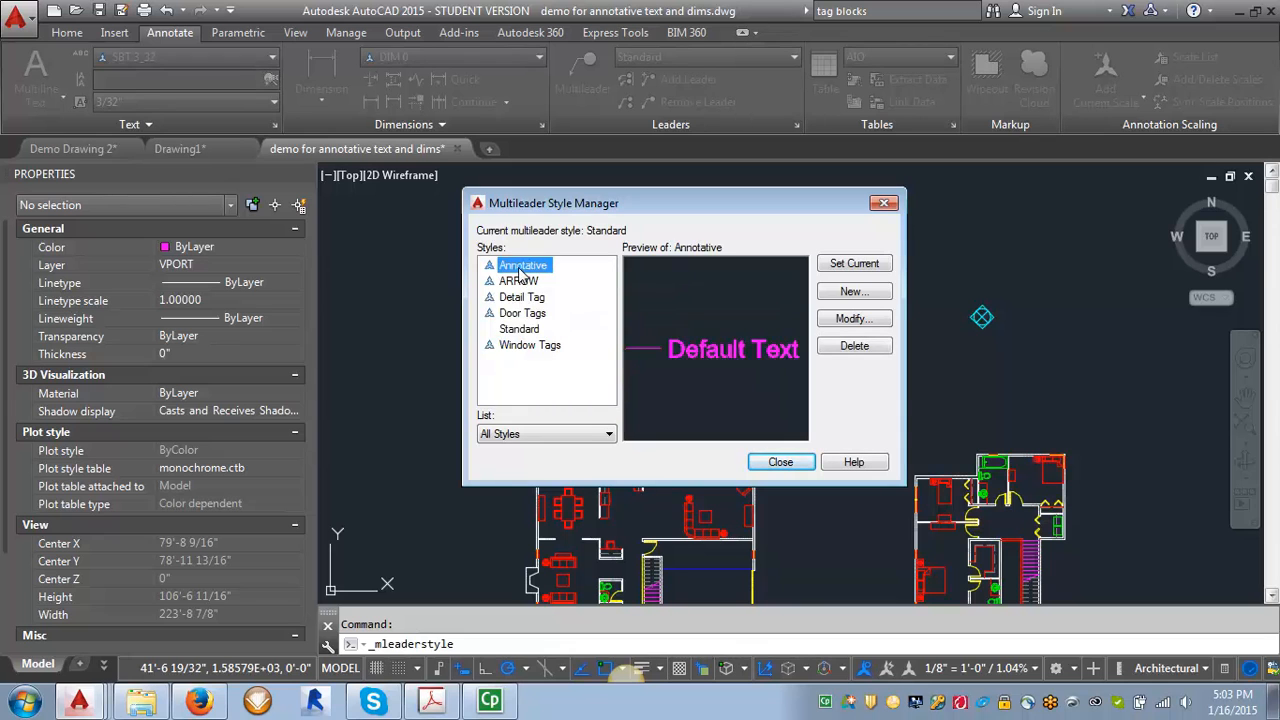
{"action": "mouse_move", "coordinate": [530, 300]}
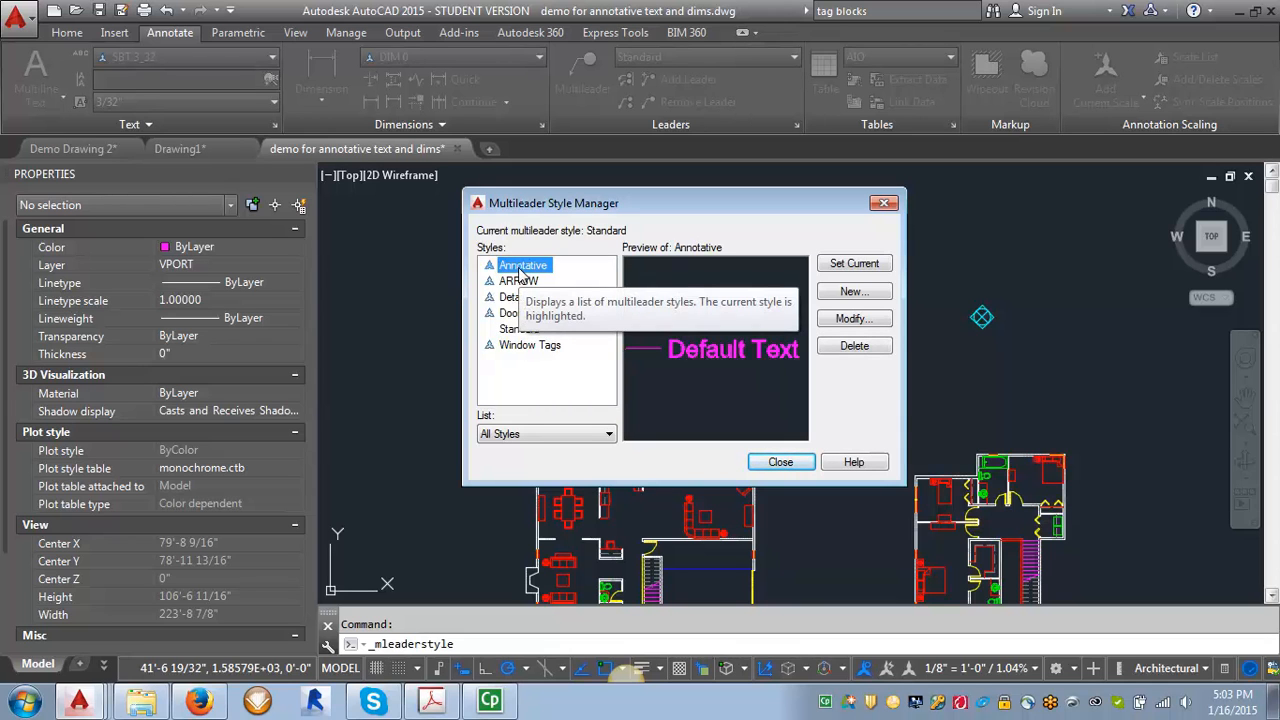
{"action": "mouse_move", "coordinate": [854, 291]}
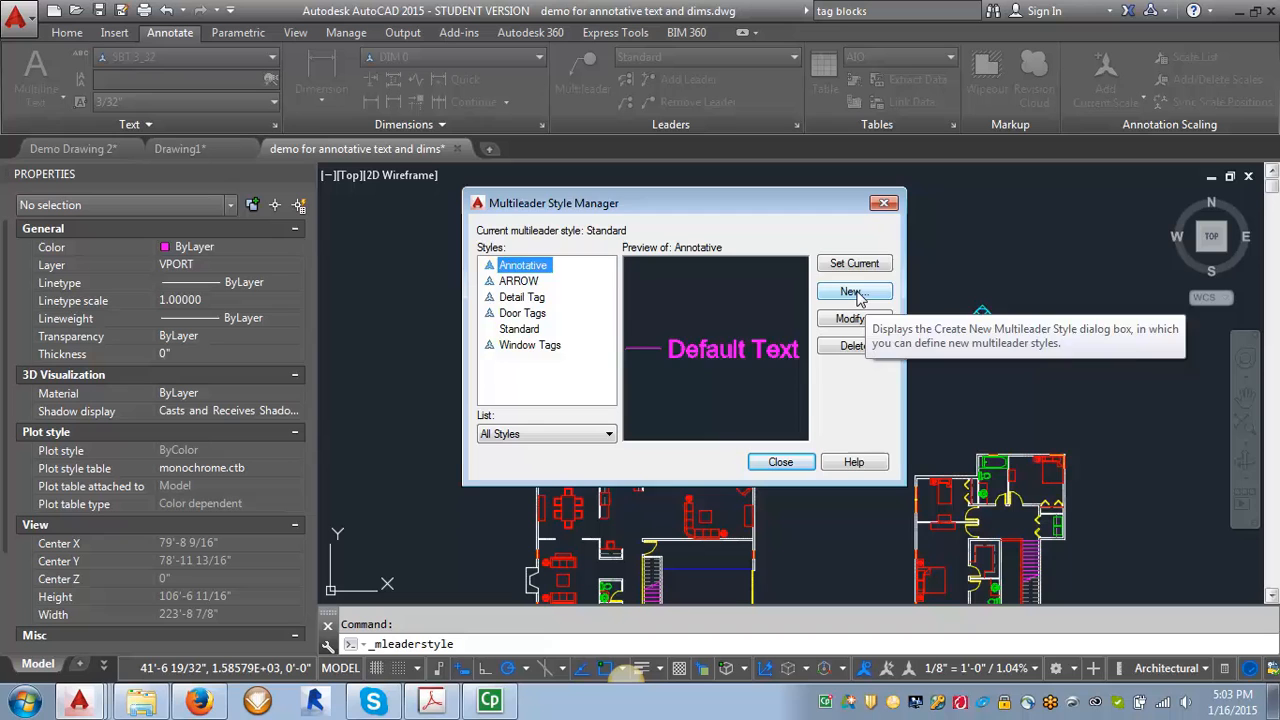
{"action": "left_click", "coordinate": [853, 291]}
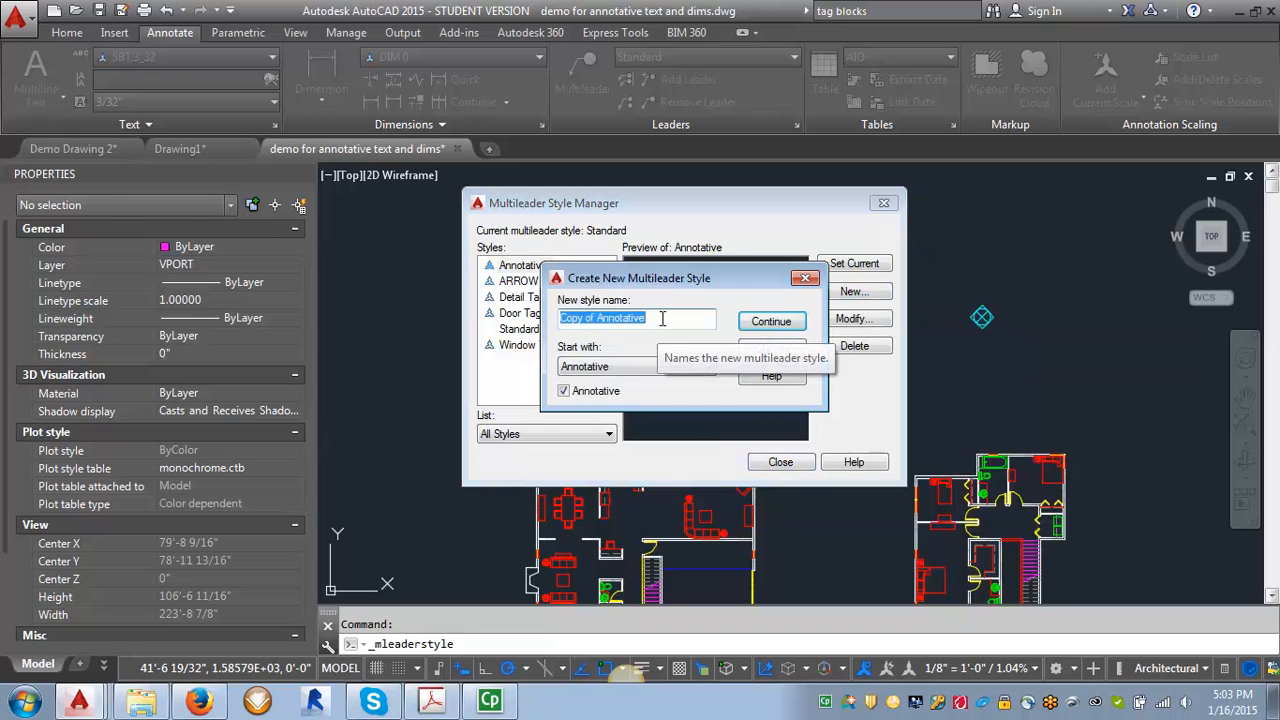
{"action": "type", "text": "Note"}
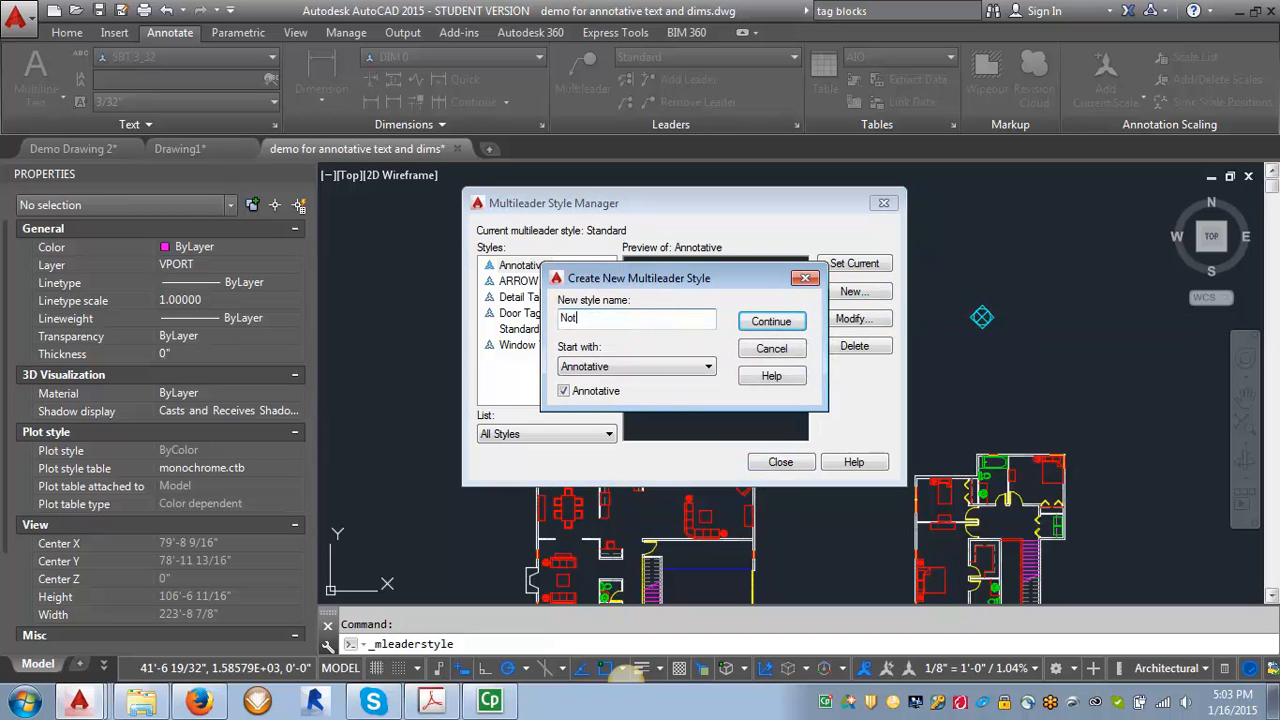
{"action": "type", "text": "es"}
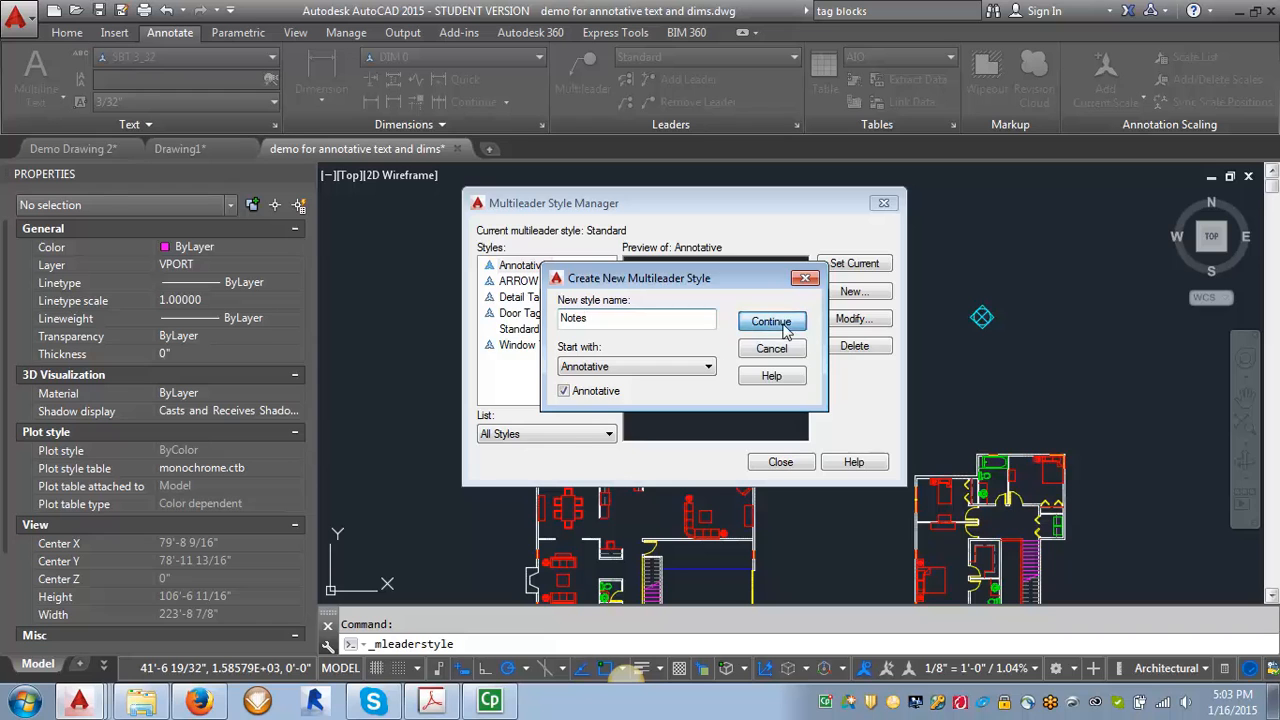
{"action": "left_click", "coordinate": [771, 321]}
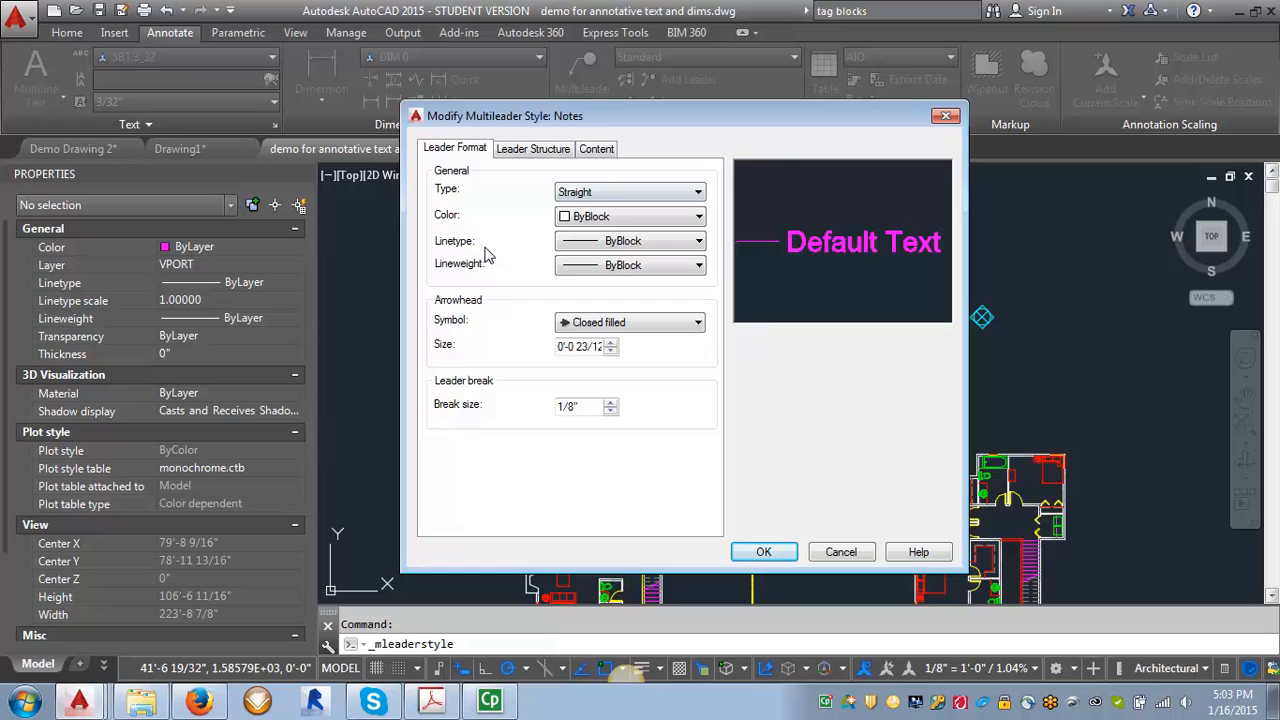
{"action": "mouse_move", "coordinate": [615, 191]}
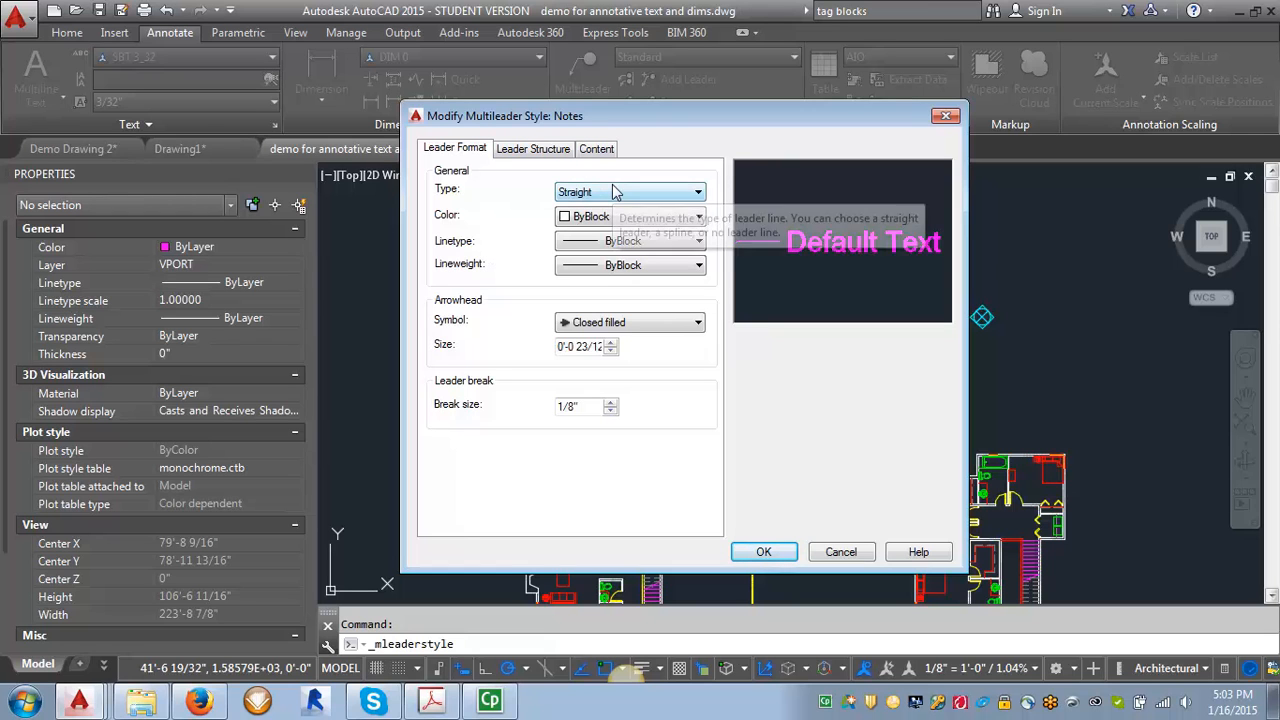
{"action": "mouse_move", "coordinate": [645, 180]}
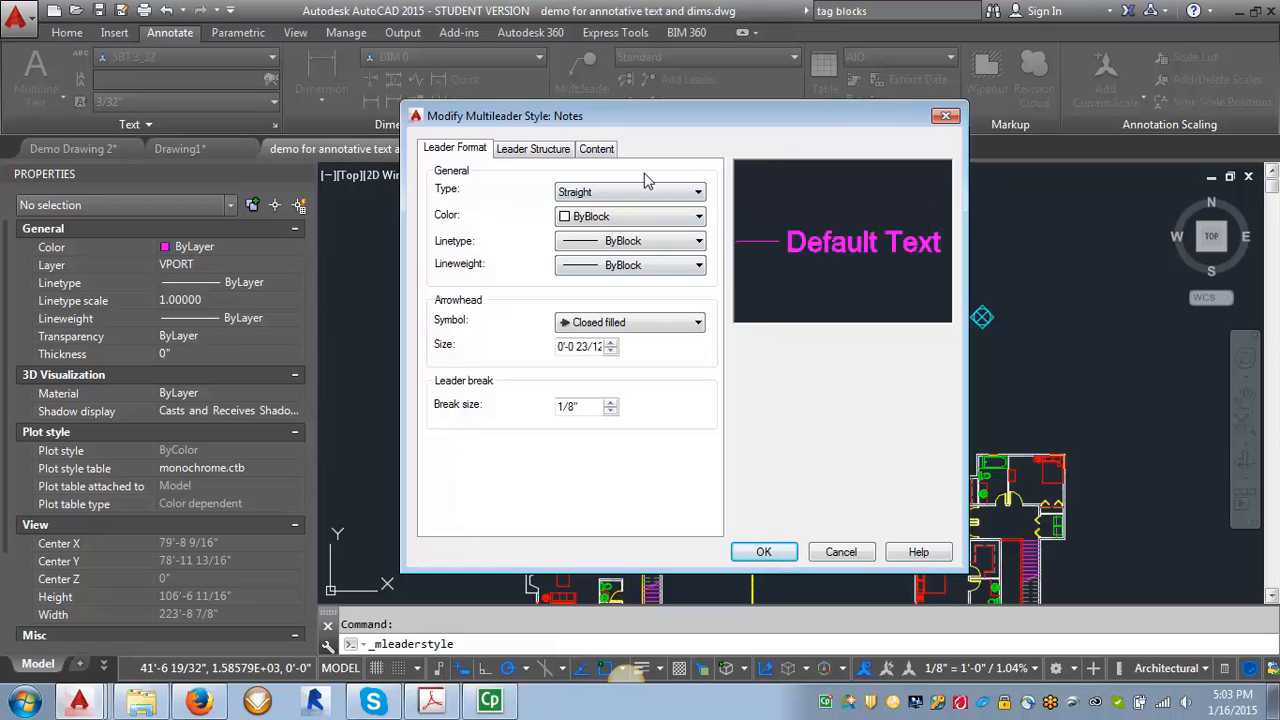
{"action": "mouse_move", "coordinate": [665, 190]}
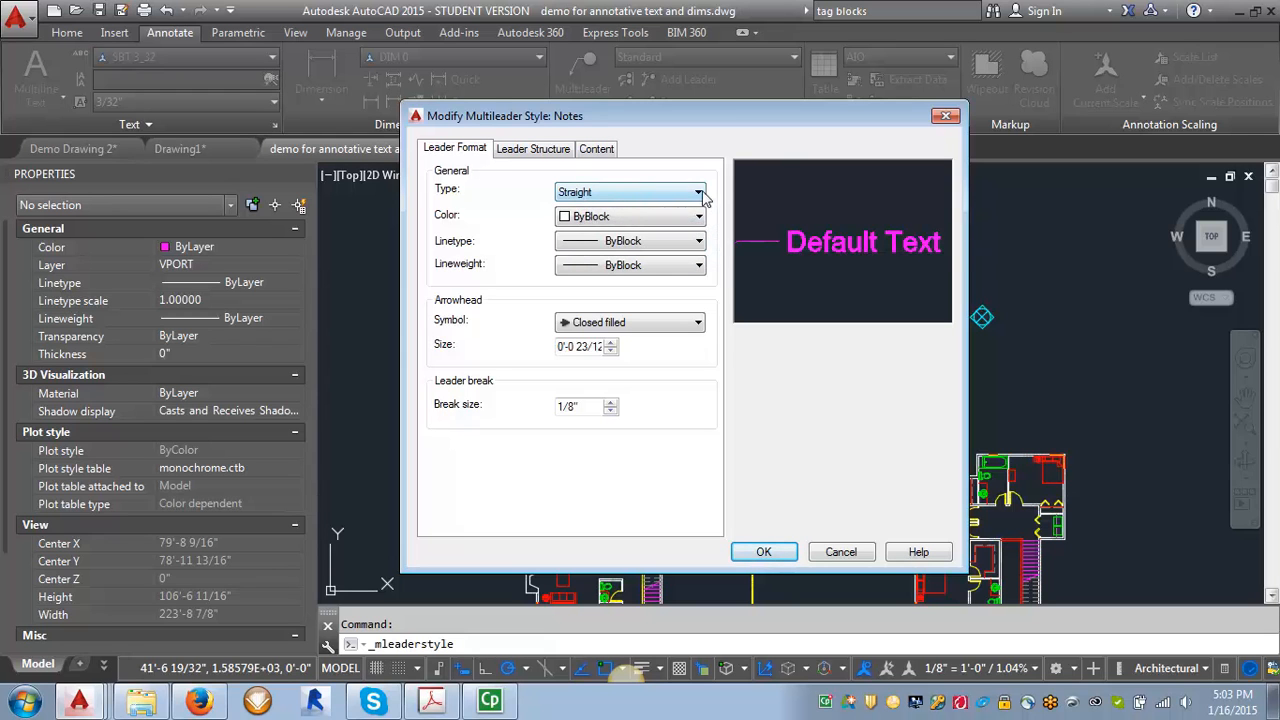
Keep straight leaders, set the Notes text style to SBT 3_32, and save.
{"action": "left_click", "coordinate": [698, 191]}
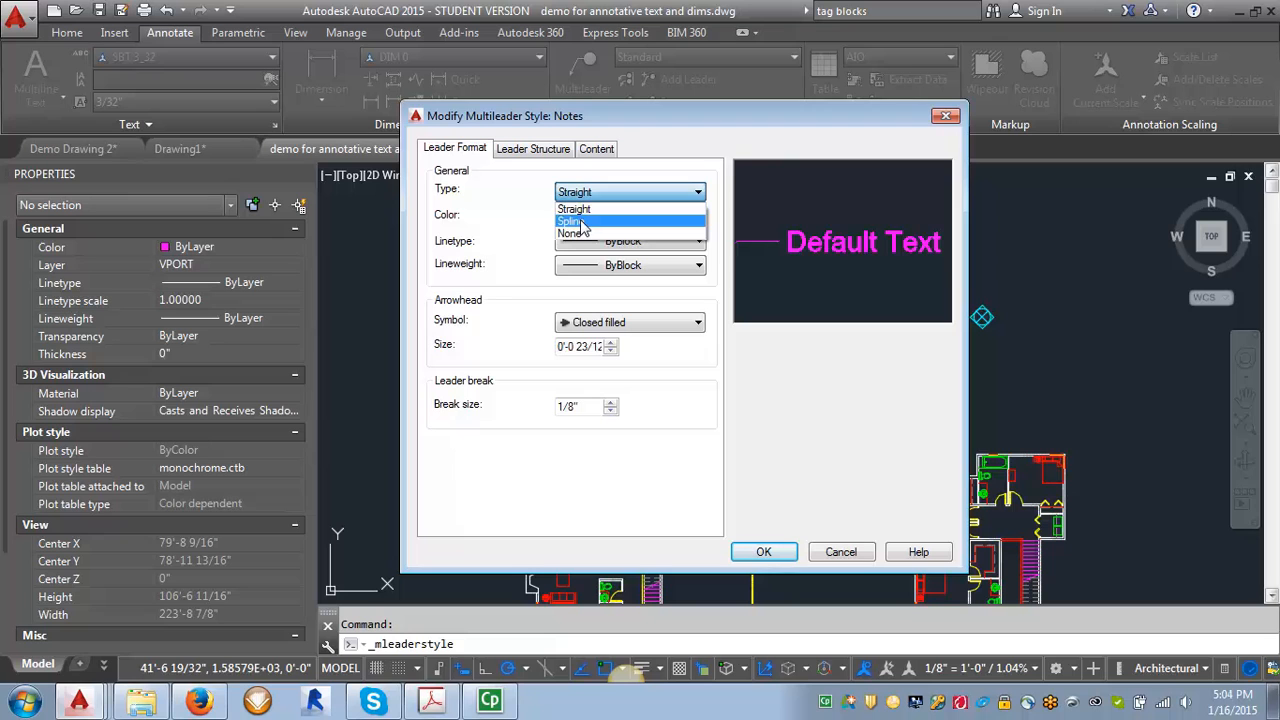
{"action": "left_click", "coordinate": [574, 208]}
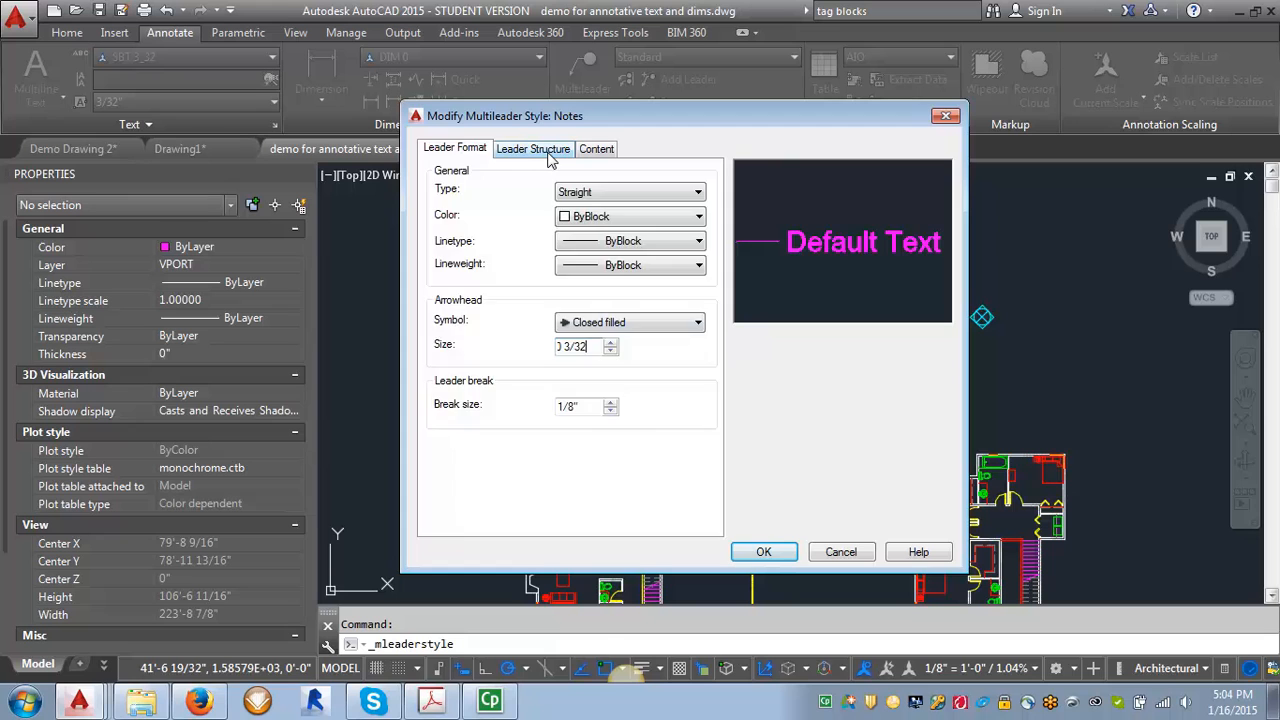
{"action": "left_click", "coordinate": [533, 148]}
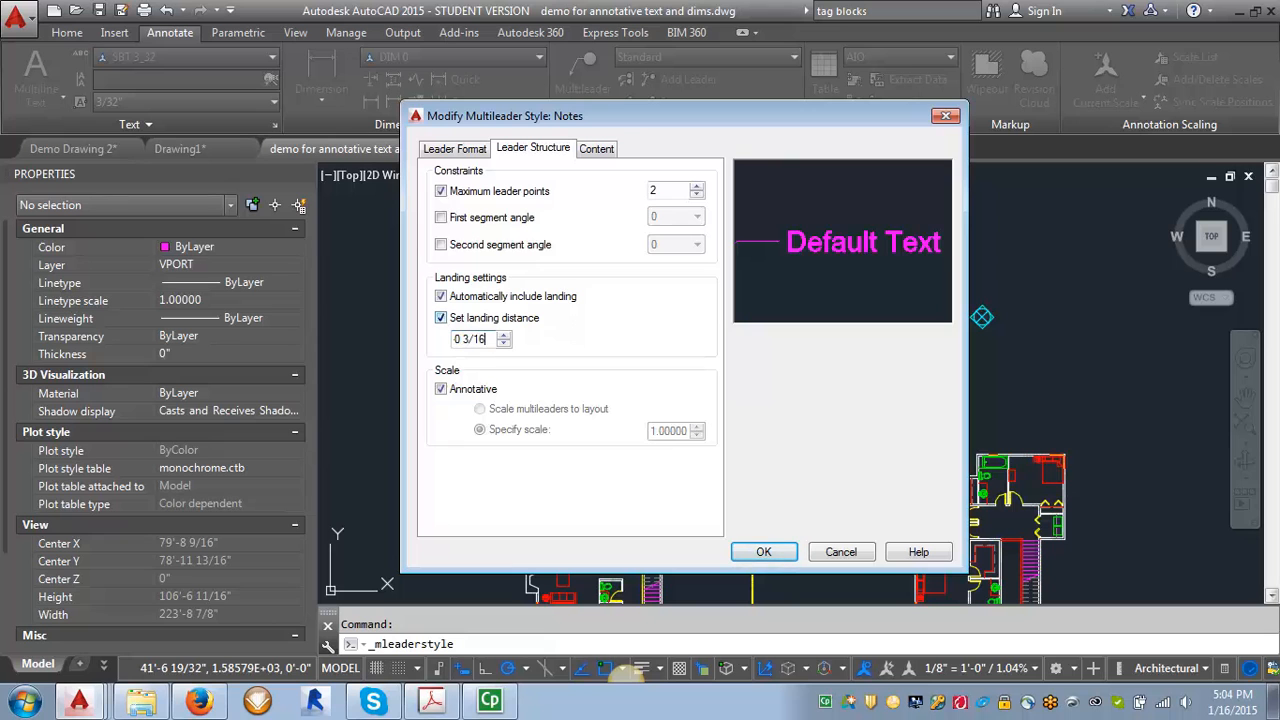
{"action": "mouse_move", "coordinate": [441, 388]}
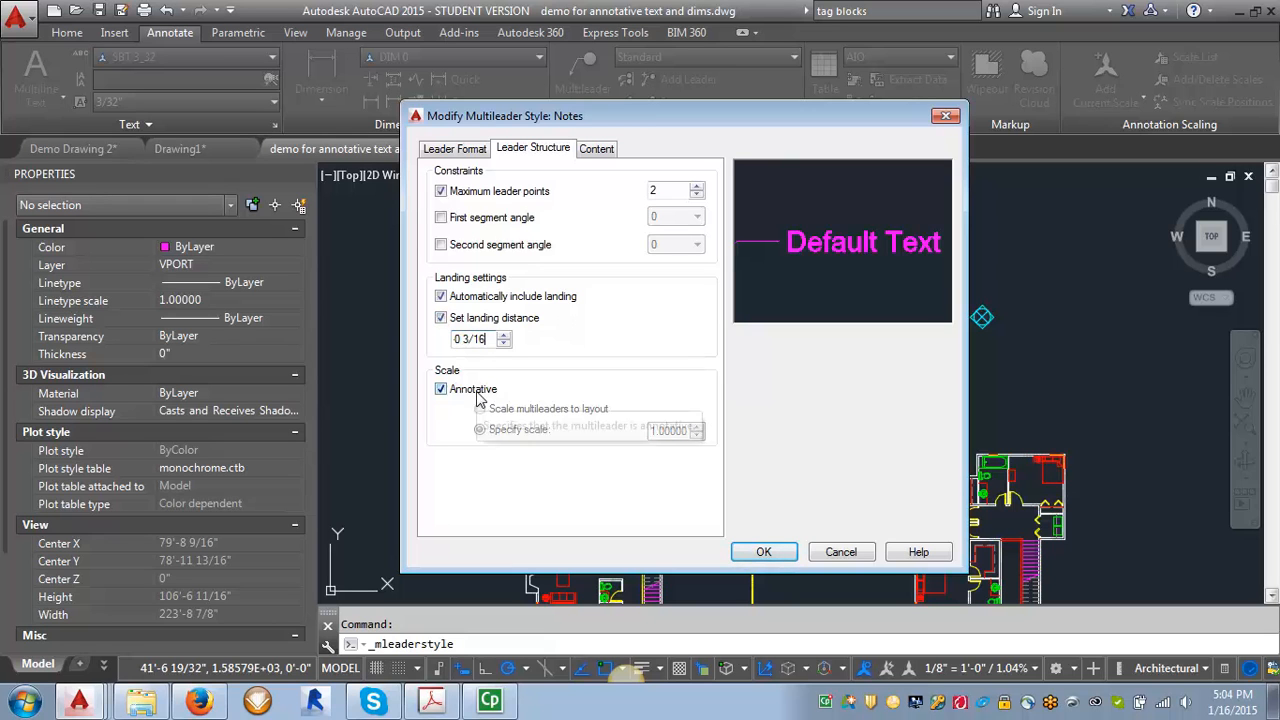
{"action": "left_click", "coordinate": [597, 148]}
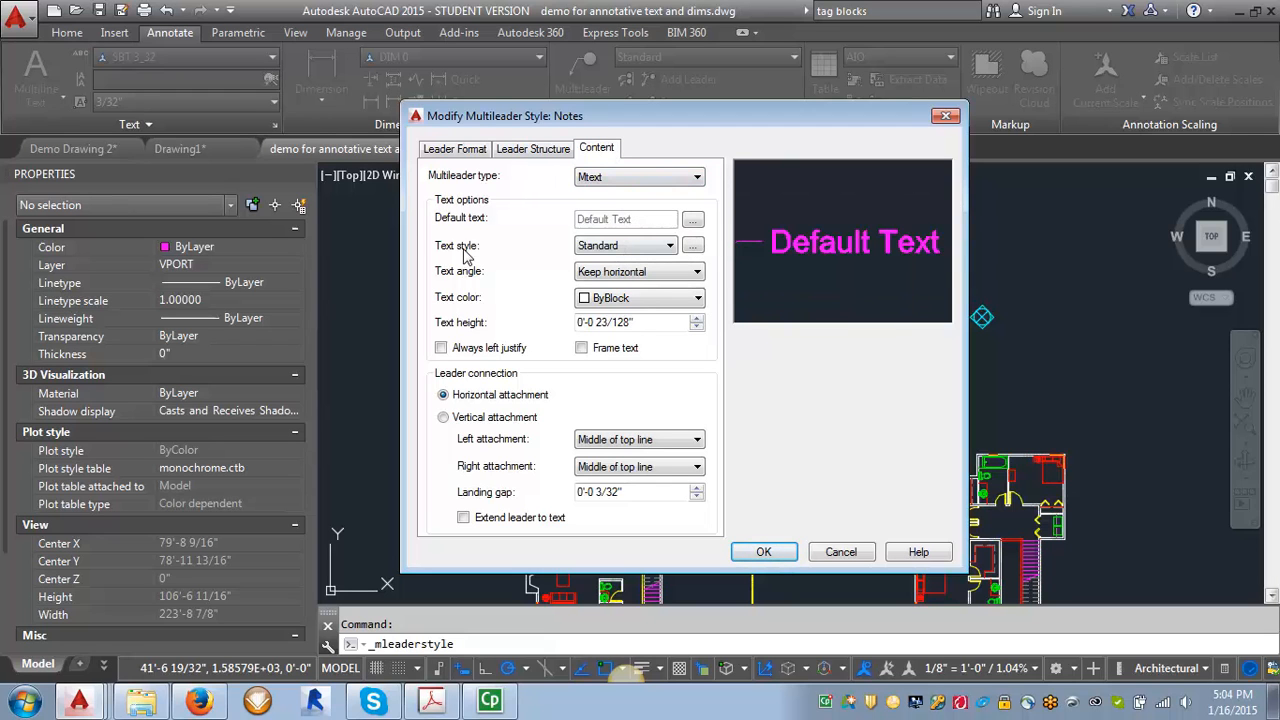
{"action": "mouse_move", "coordinate": [670, 245]}
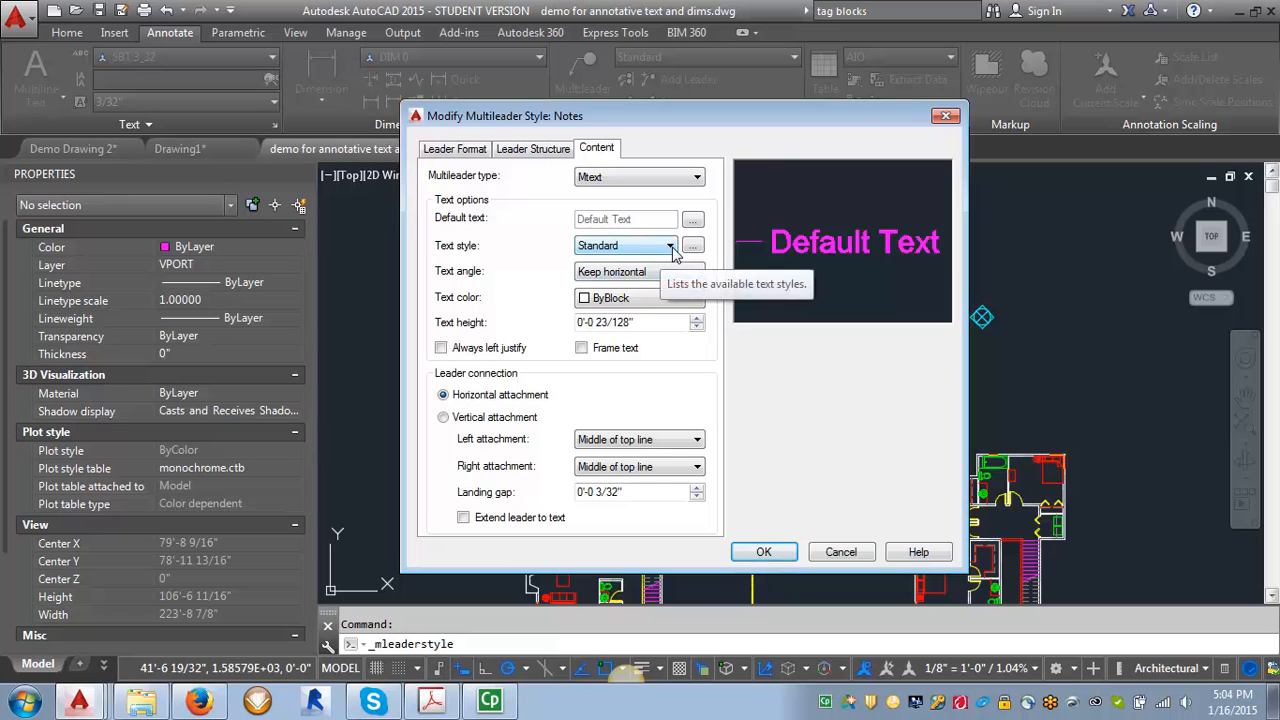
{"action": "left_click", "coordinate": [670, 245]}
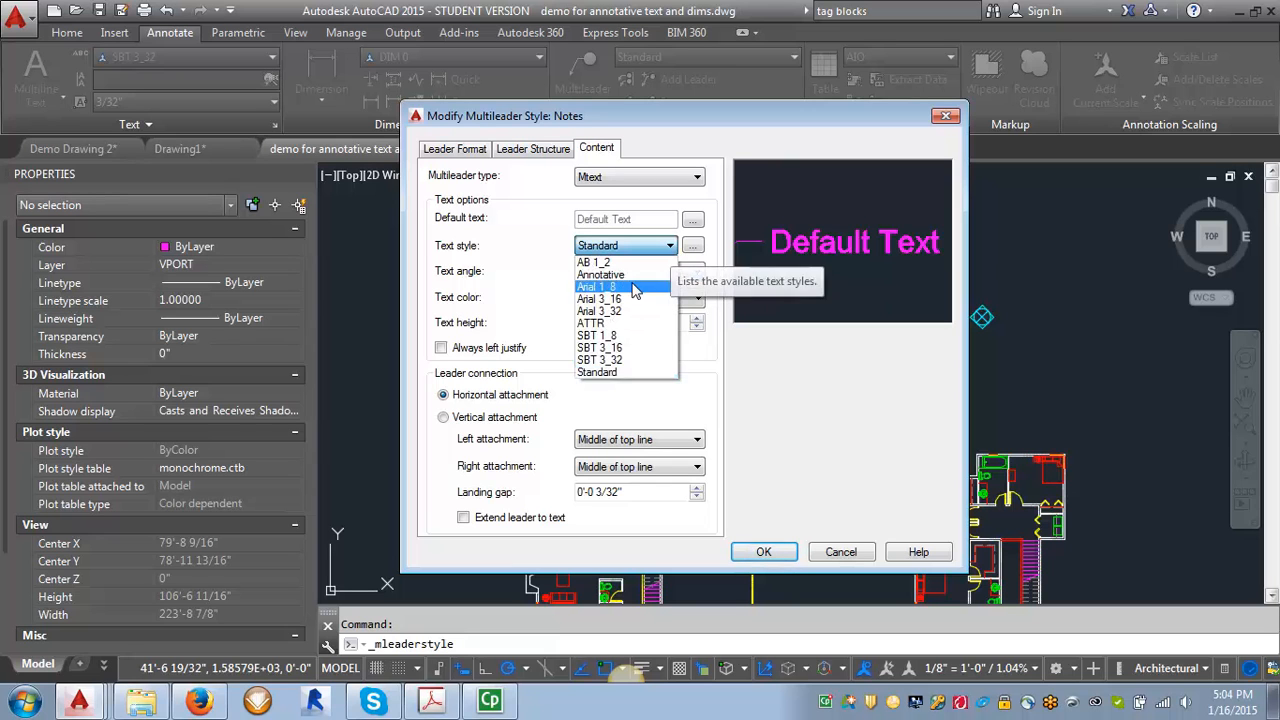
{"action": "left_click", "coordinate": [599, 359]}
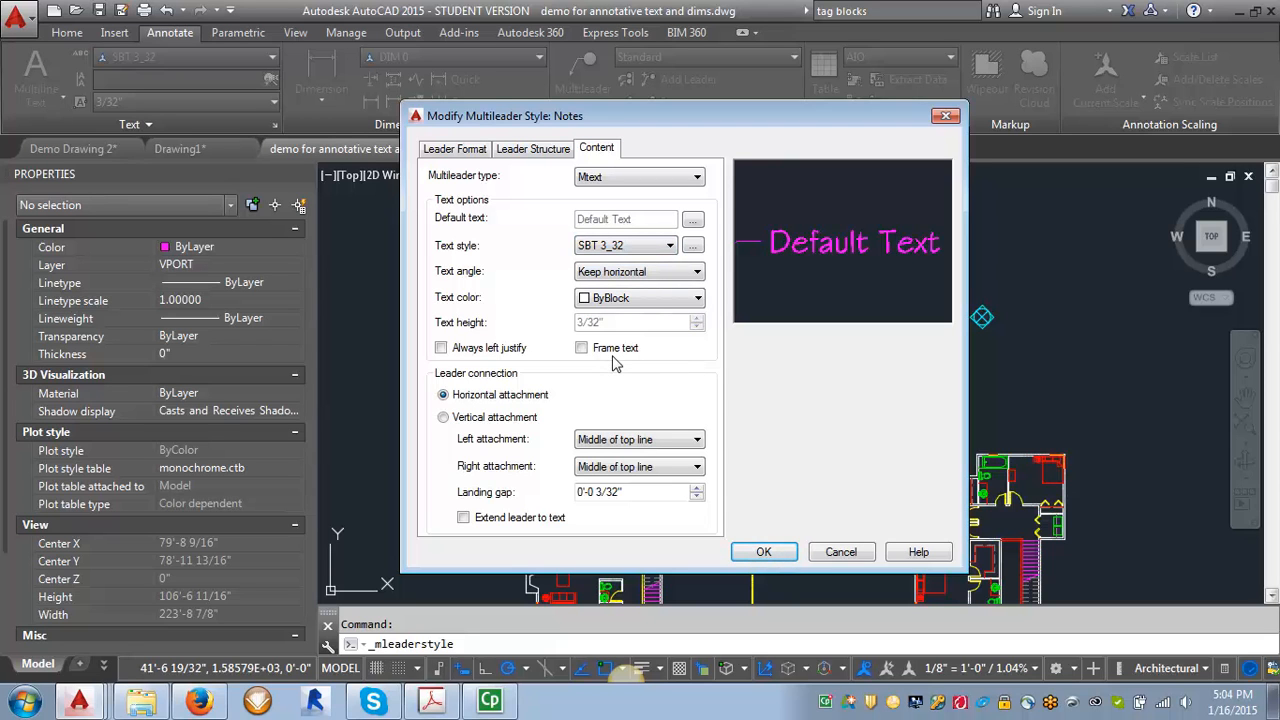
{"action": "left_click", "coordinate": [763, 552]}
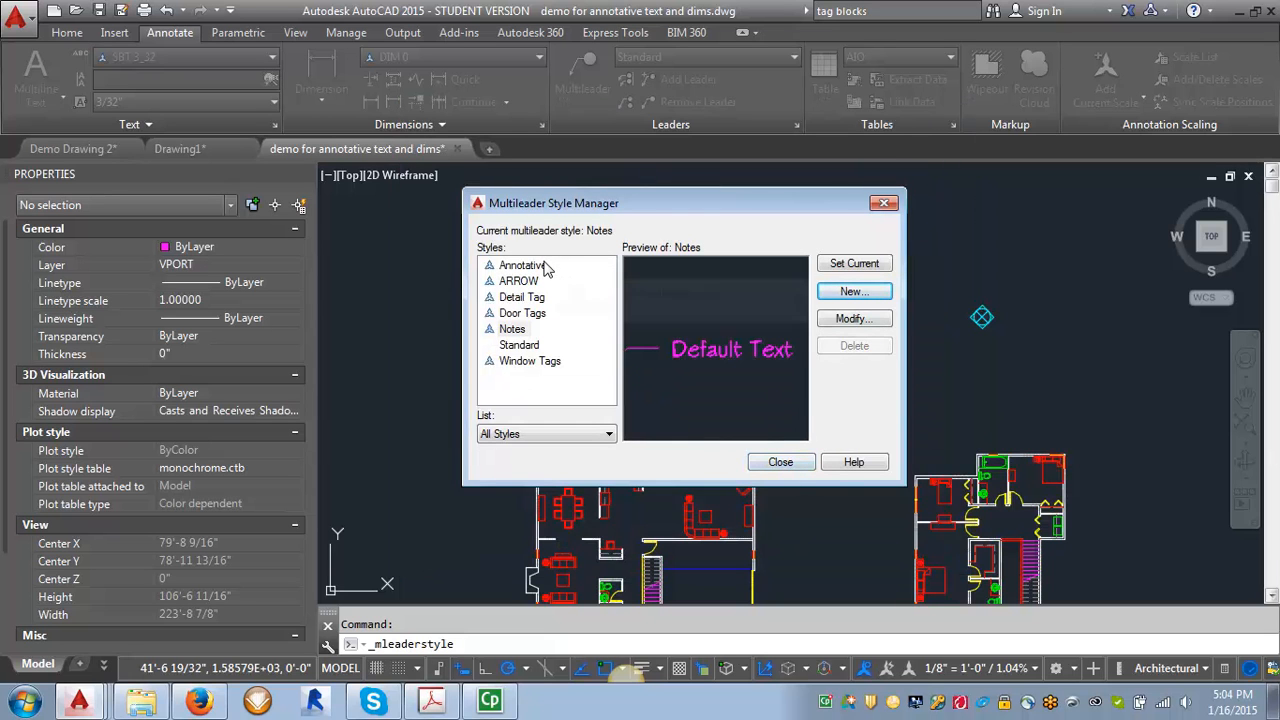
{"action": "mouse_move", "coordinate": [537, 297]}
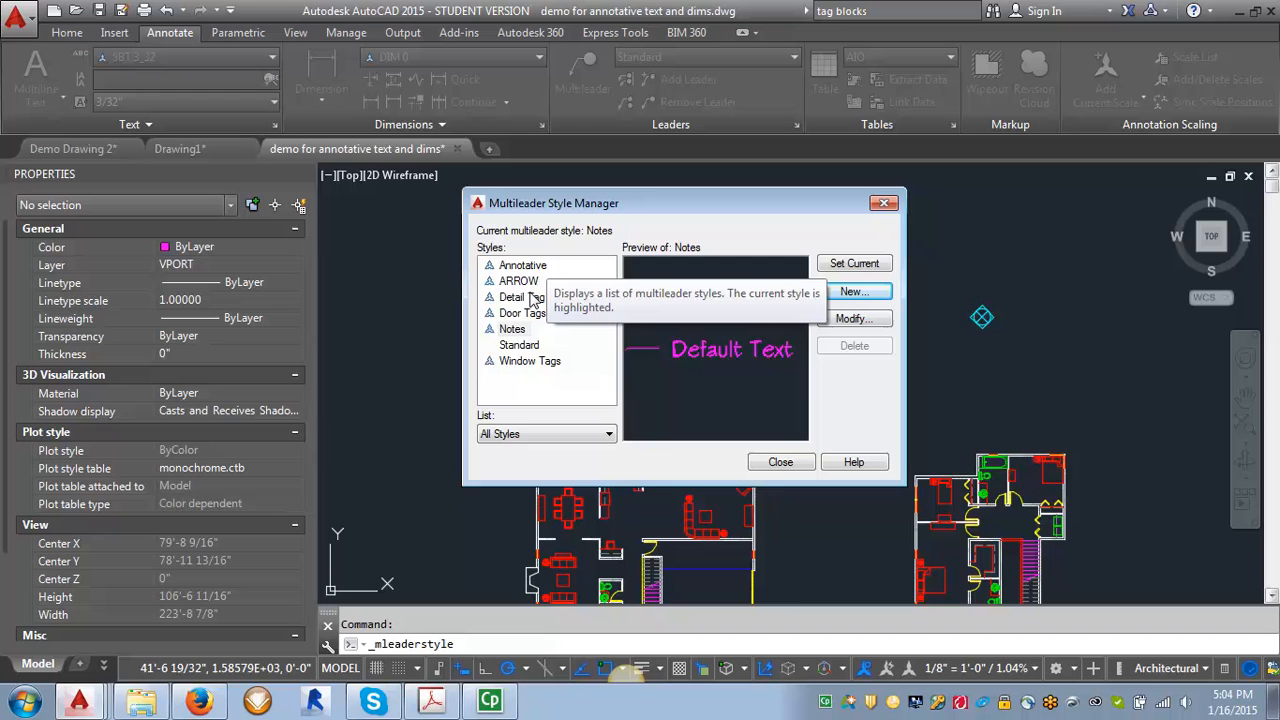
Create a new multileader style 'Furn Tag' from Notes and continue to its settings.
{"action": "left_click", "coordinate": [513, 328]}
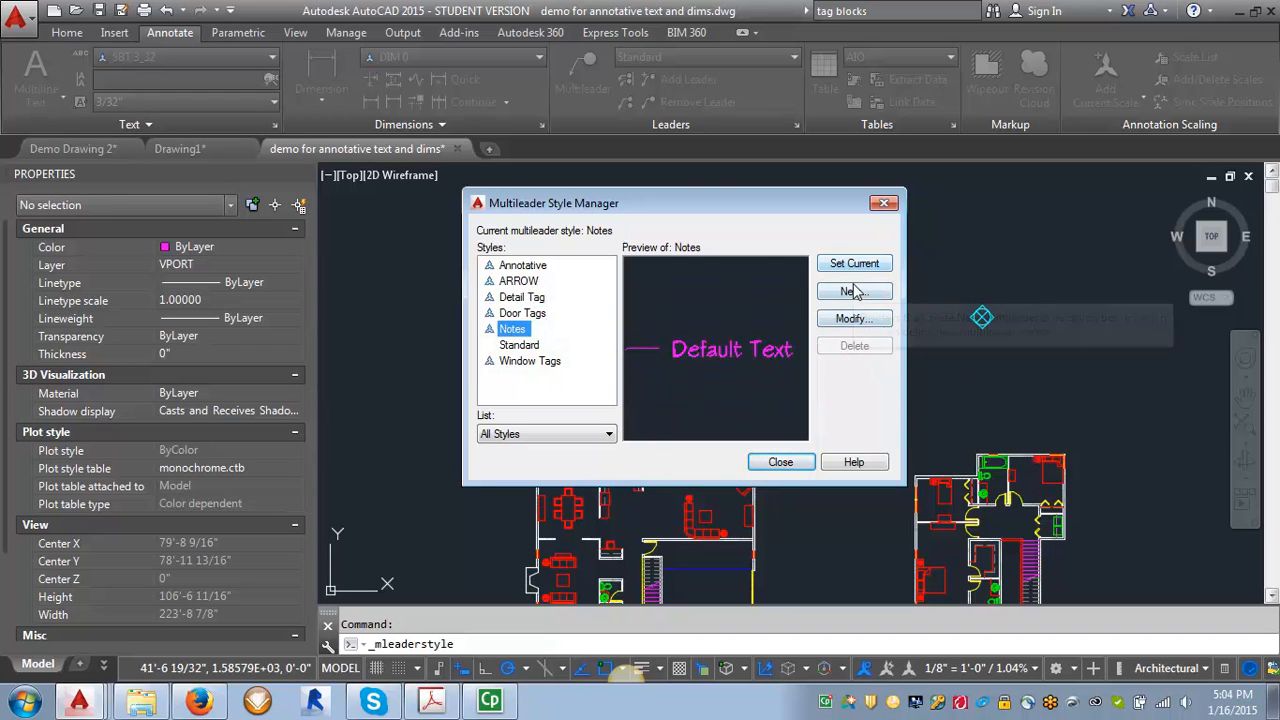
{"action": "left_click", "coordinate": [851, 291]}
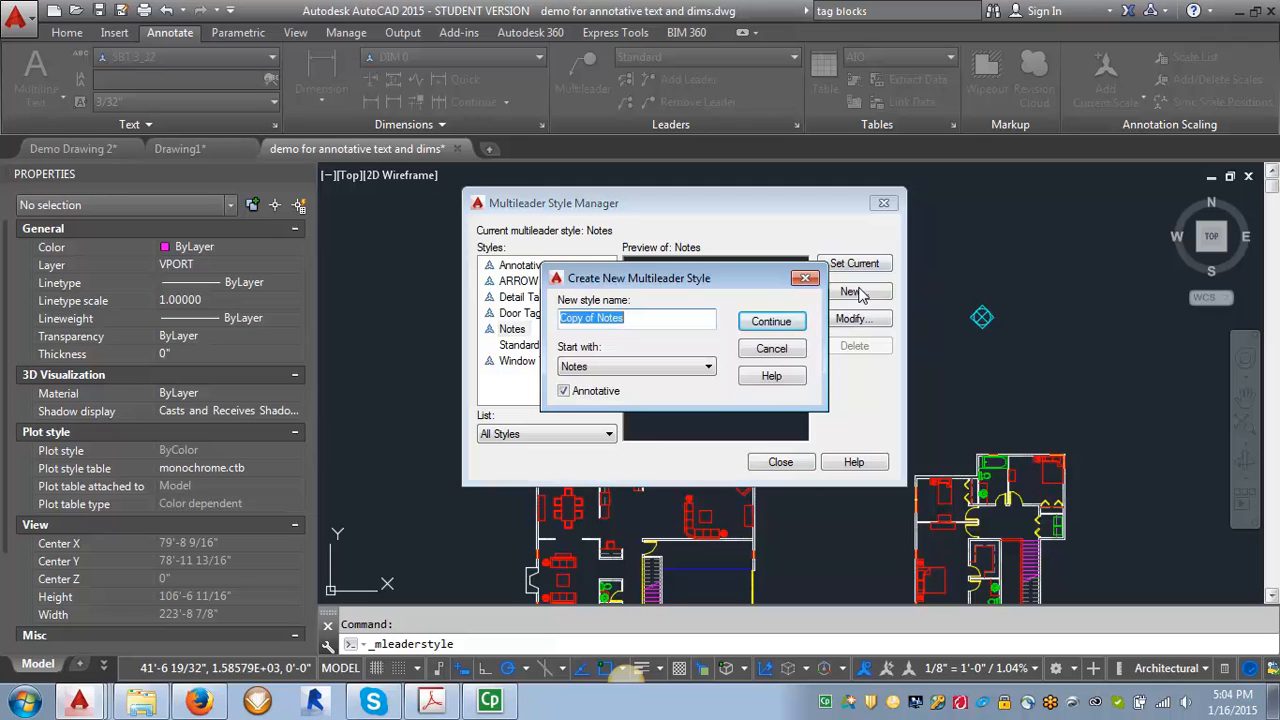
{"action": "type", "text": "Fum Tag"}
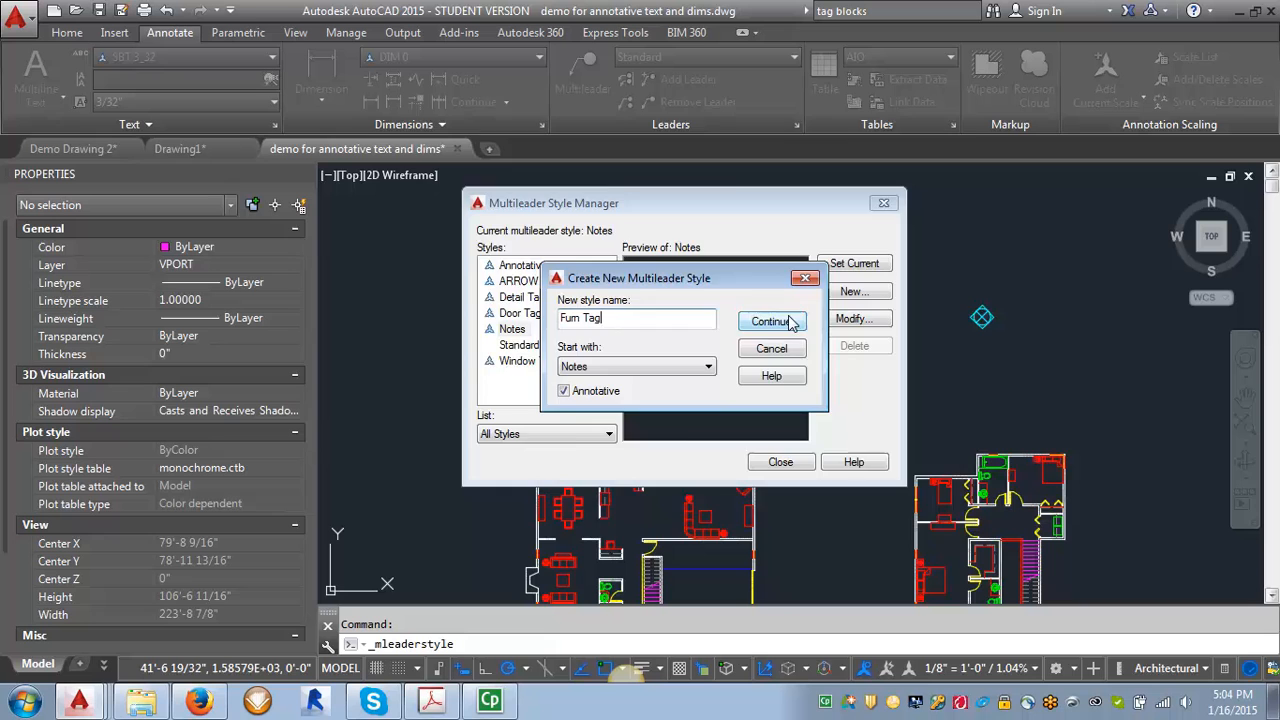
{"action": "left_click", "coordinate": [770, 321]}
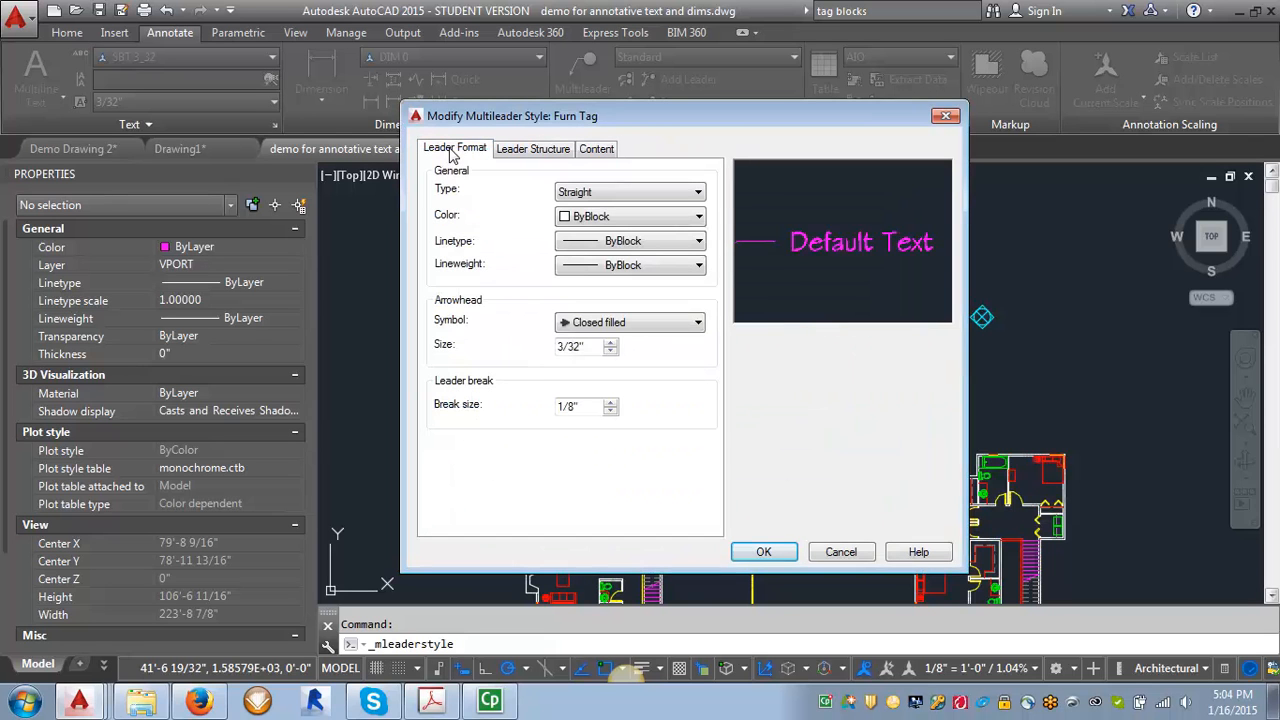
{"action": "mouse_move", "coordinate": [453, 160]}
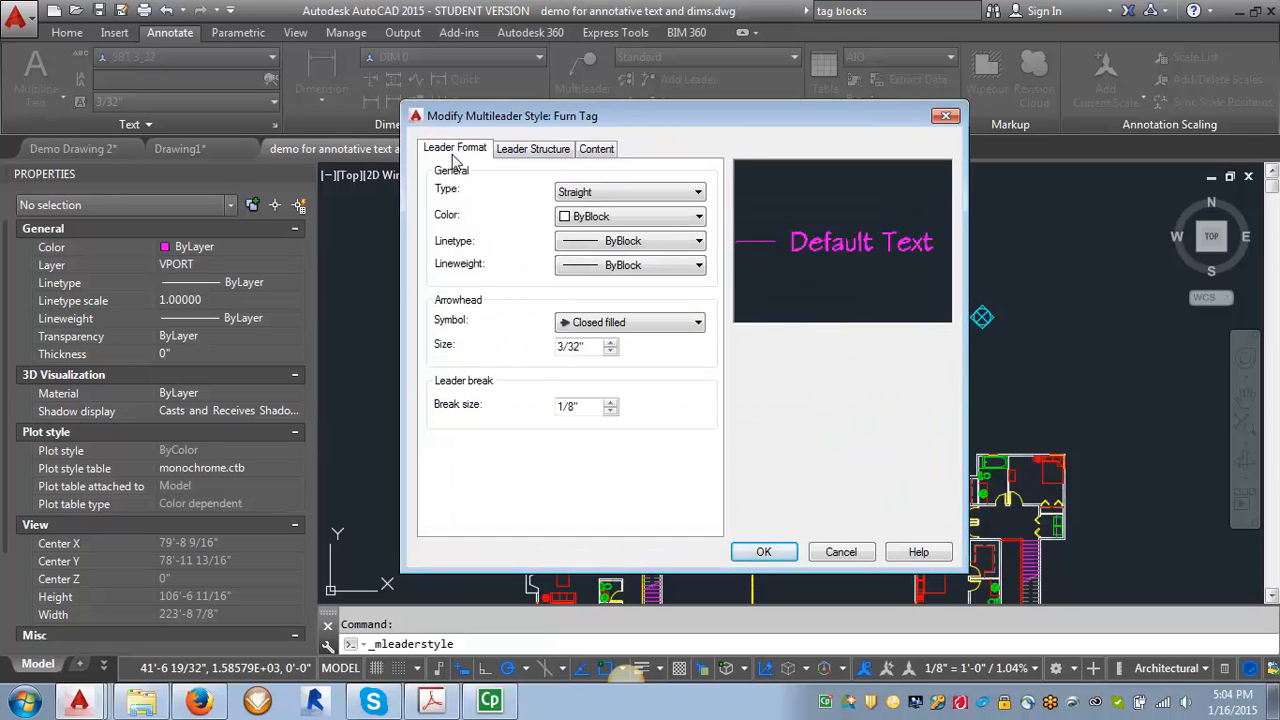
{"action": "mouse_move", "coordinate": [625, 322]}
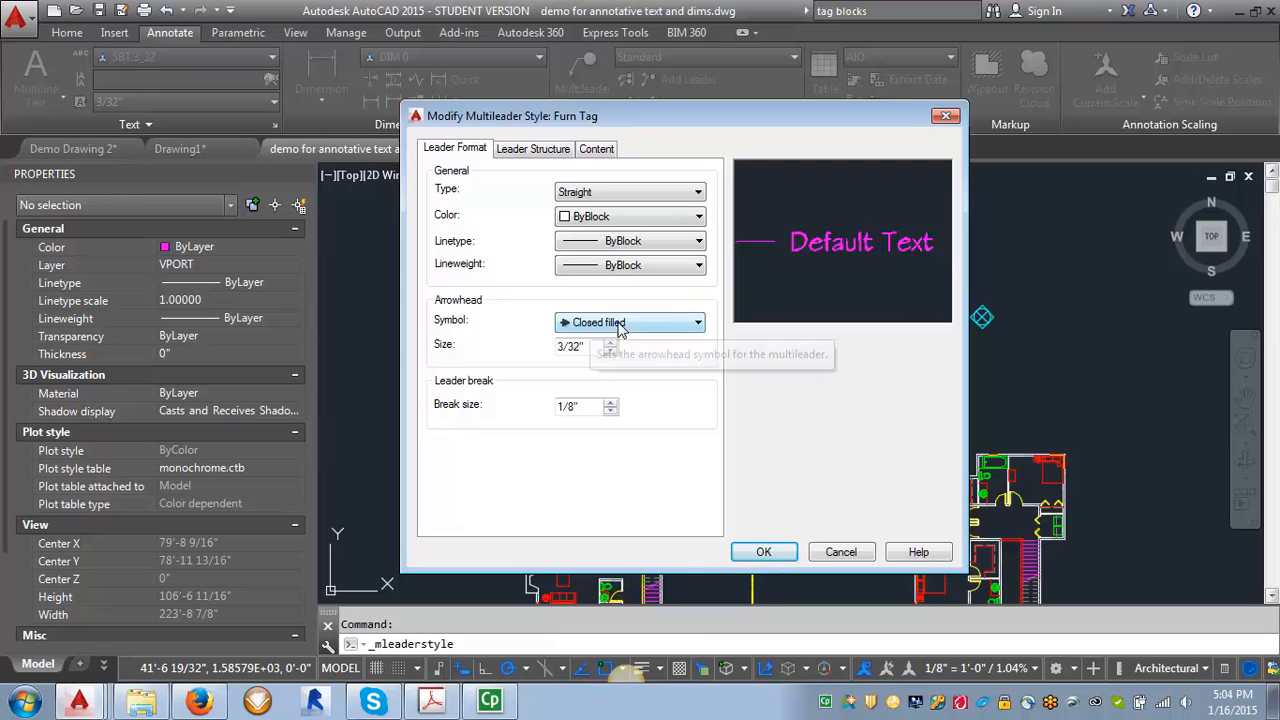
Set the Furn Tag arrowhead symbol to Dot small.
{"action": "left_click", "coordinate": [697, 322]}
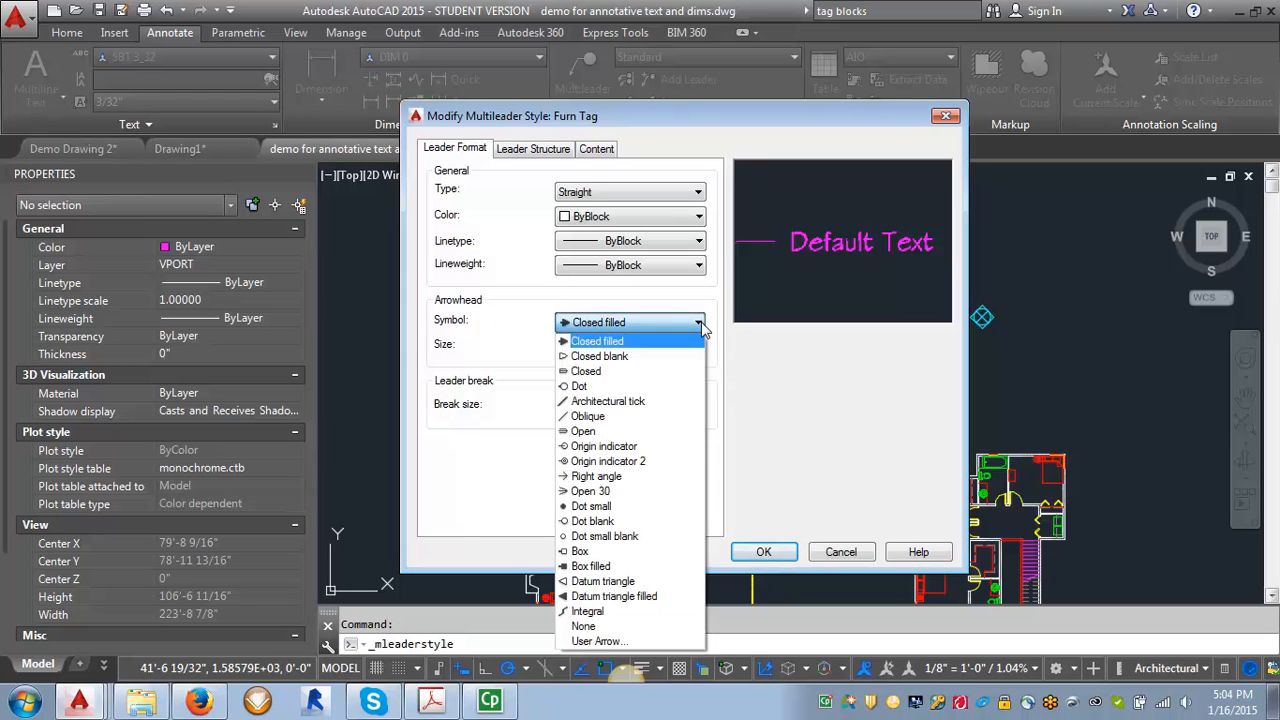
{"action": "left_click", "coordinate": [591, 505]}
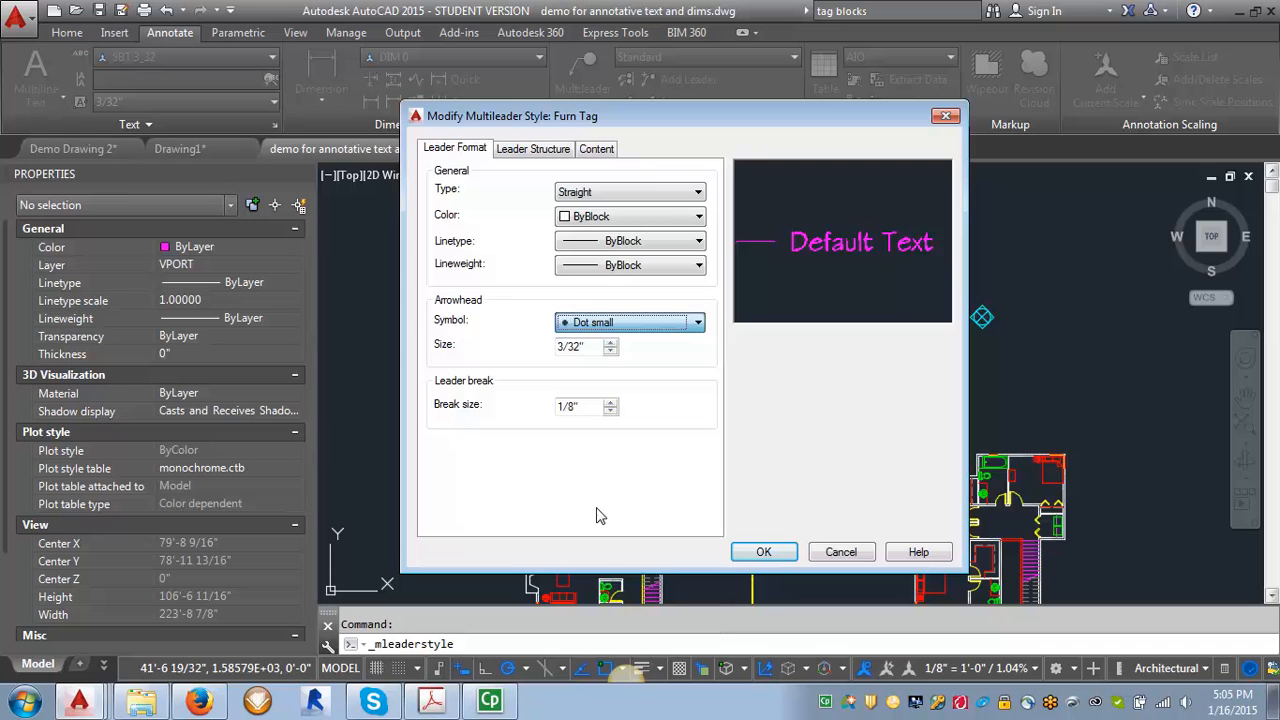
{"action": "left_click", "coordinate": [533, 148]}
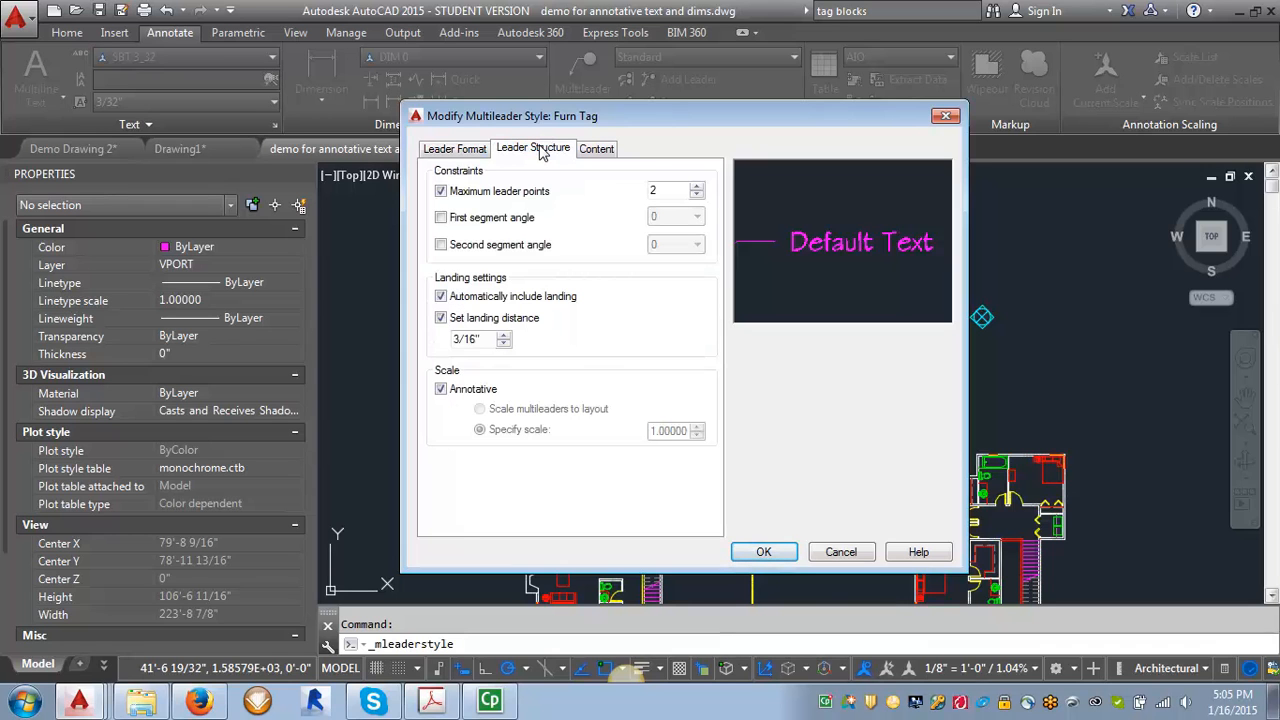
Make Furn Tag content a Block using the Circle source block, and save.
{"action": "left_click", "coordinate": [597, 148]}
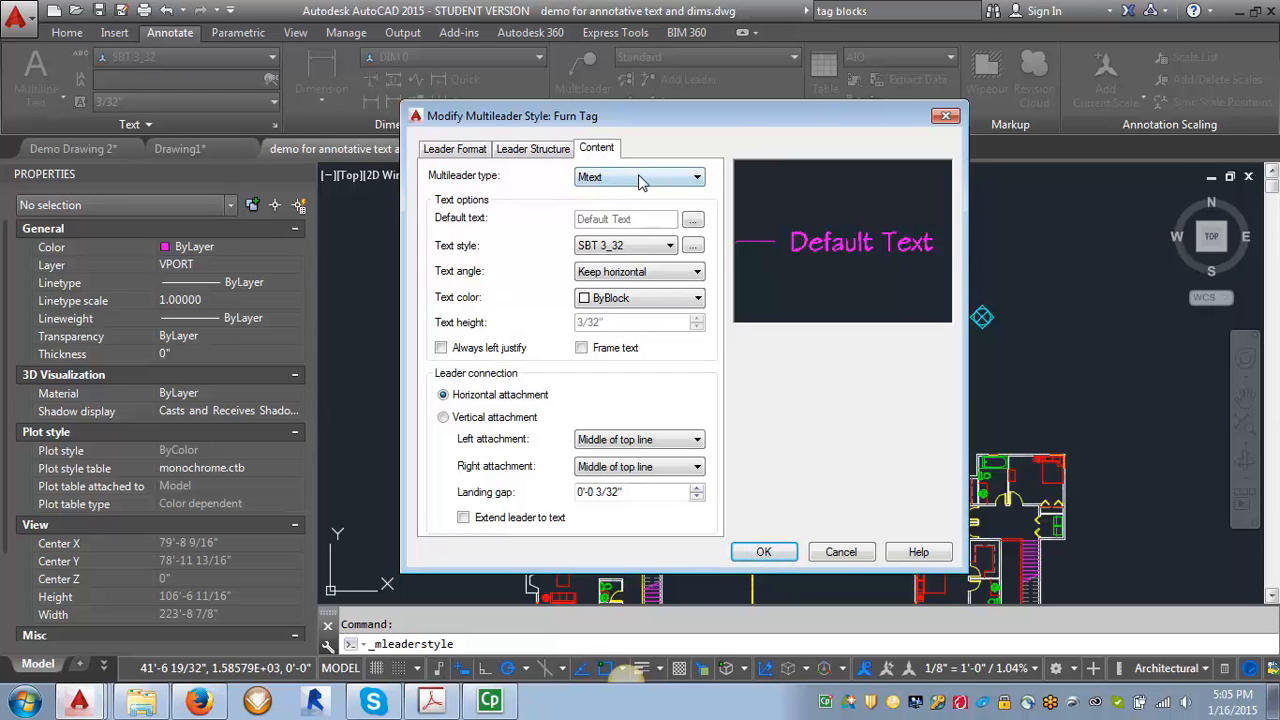
{"action": "left_click", "coordinate": [696, 176]}
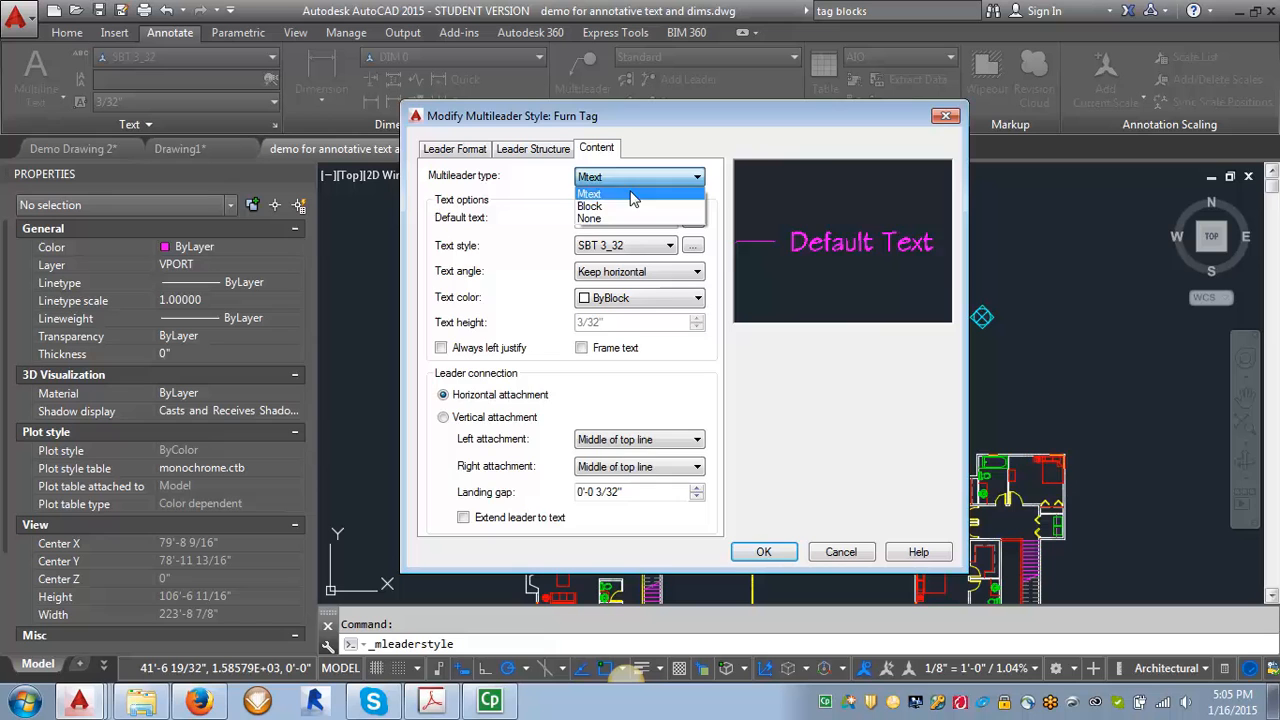
{"action": "left_click", "coordinate": [590, 206]}
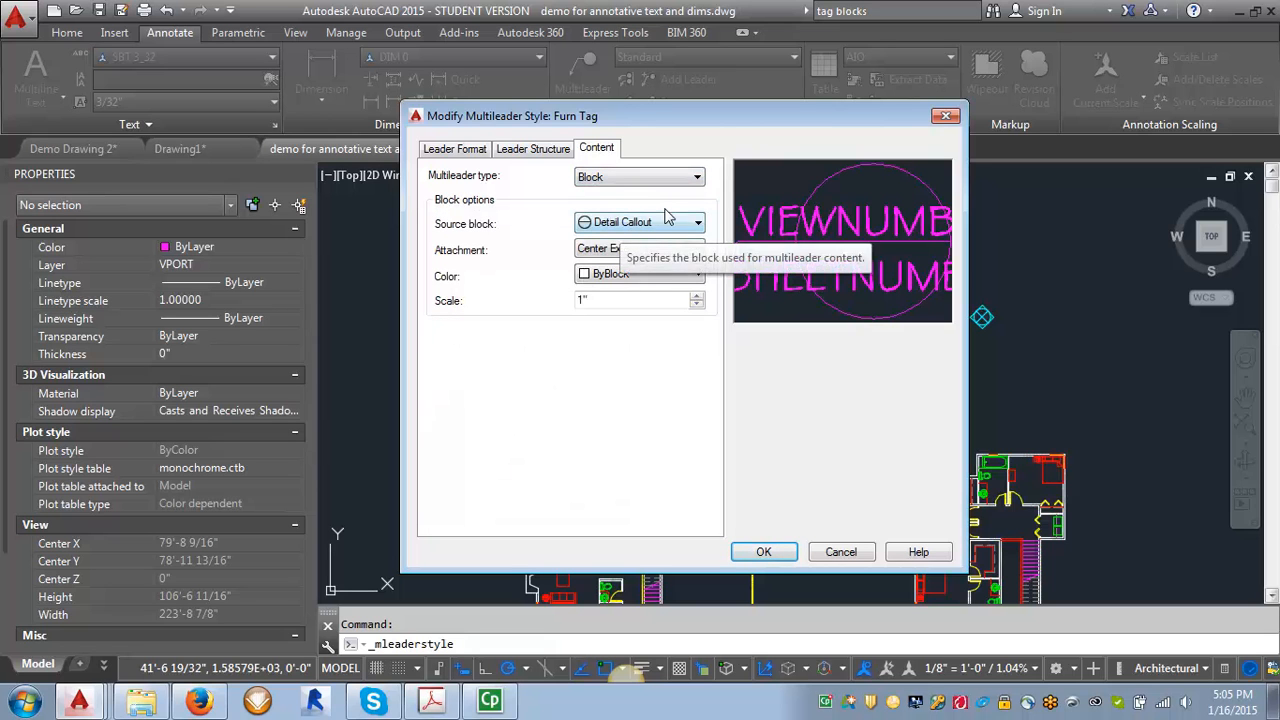
{"action": "left_click", "coordinate": [697, 222]}
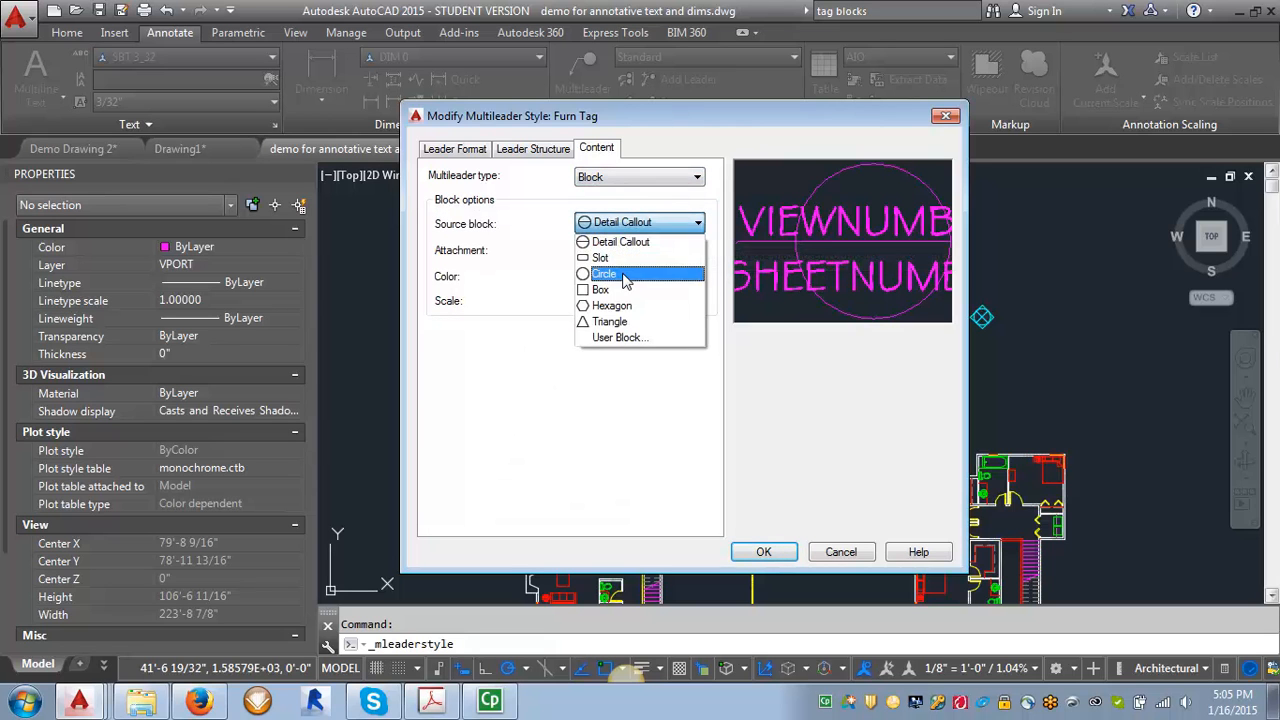
{"action": "left_click", "coordinate": [605, 273]}
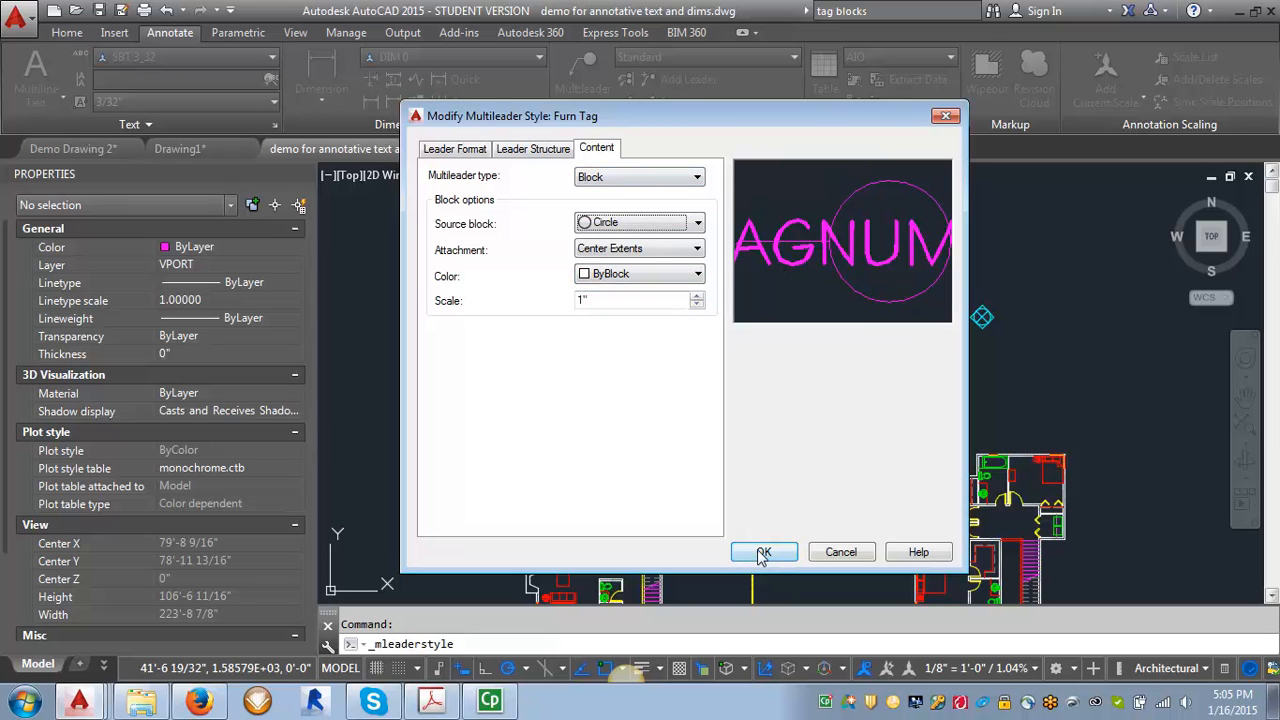
{"action": "left_click", "coordinate": [763, 552]}
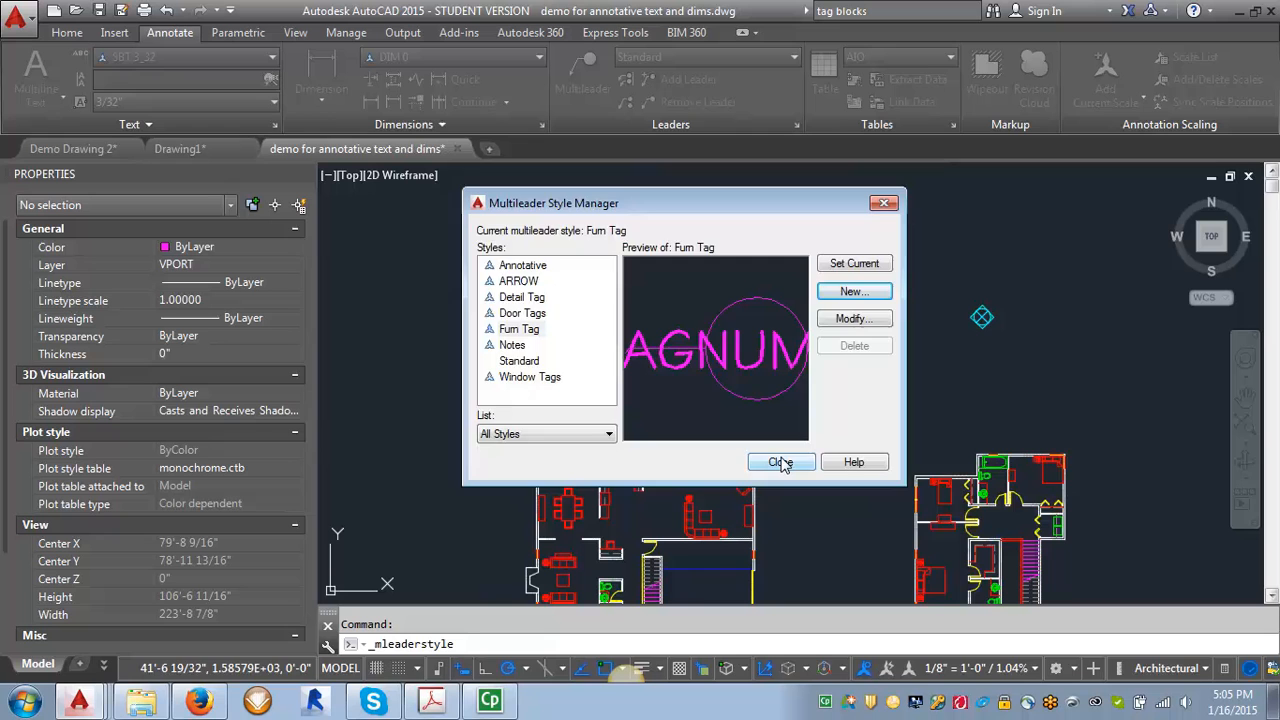
Close the Multileader Style Manager with Furn Tag as the current style.
{"action": "left_click", "coordinate": [781, 461]}
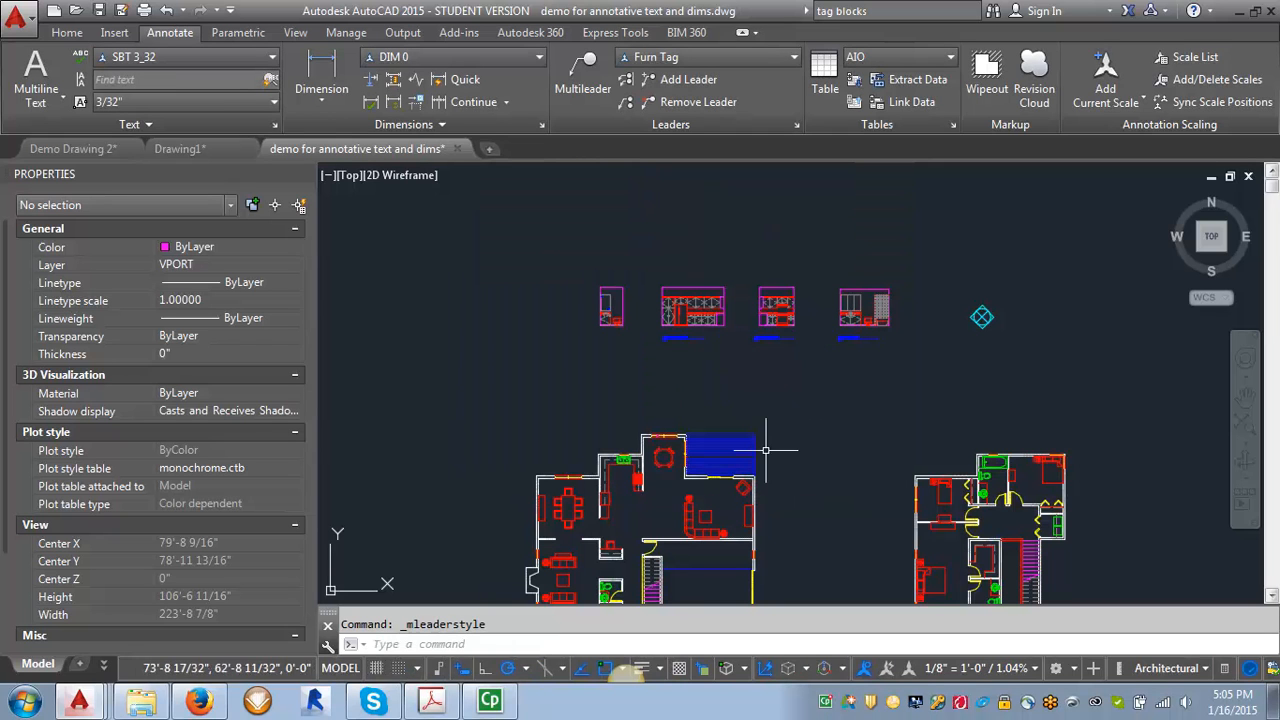
{"action": "mouse_move", "coordinate": [927, 420]}
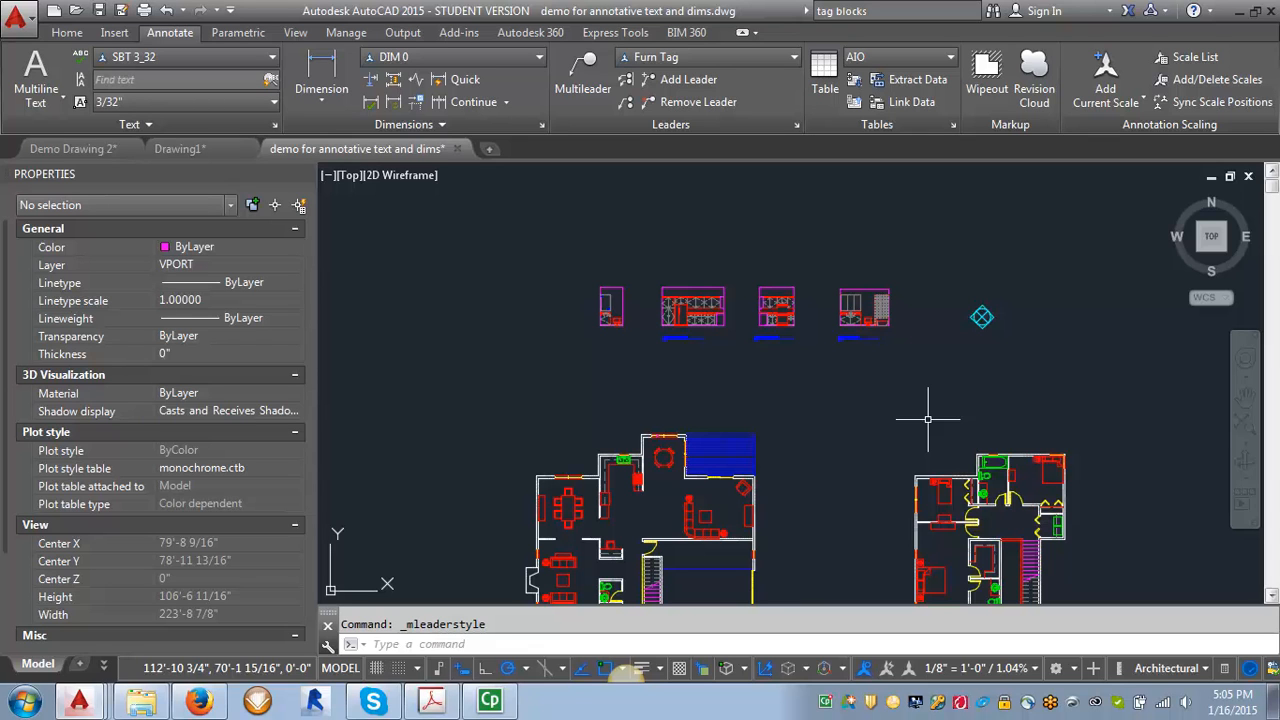
{"action": "mouse_move", "coordinate": [789, 341]}
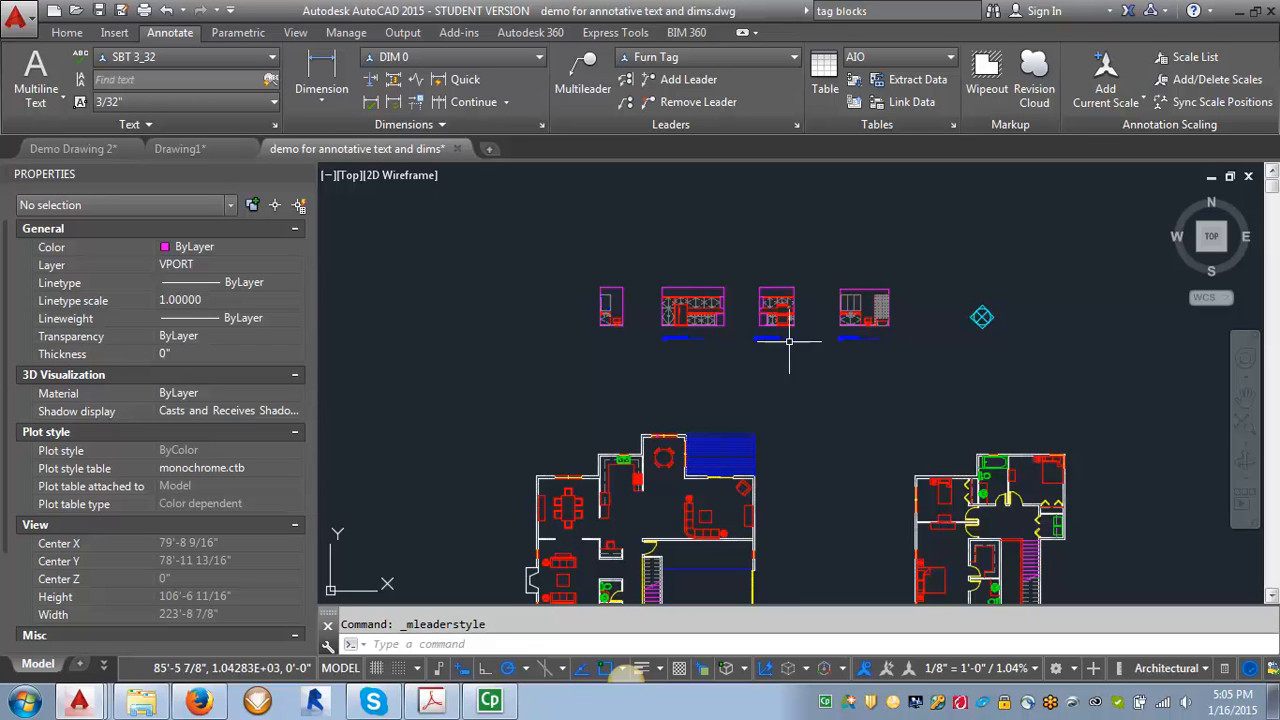